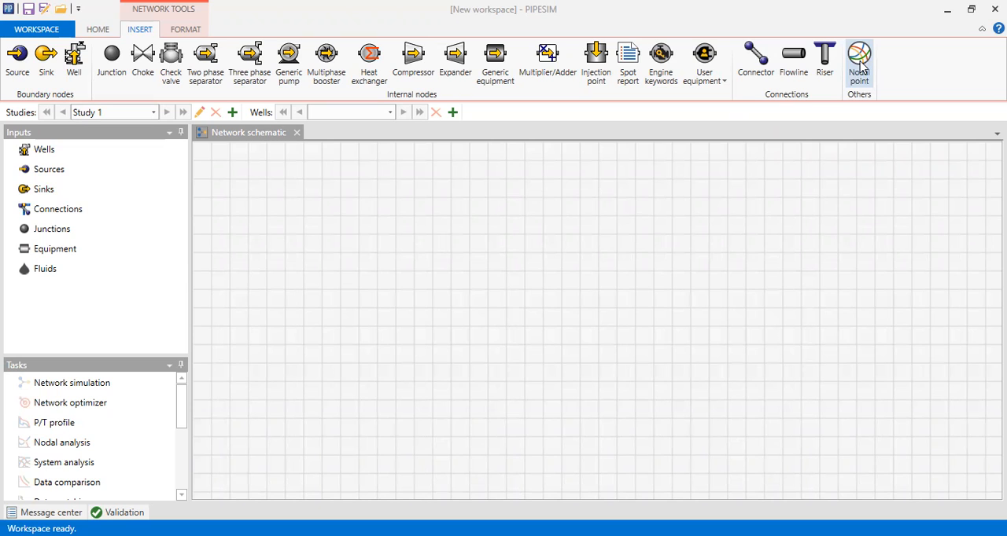
mouse_move(451, 187)
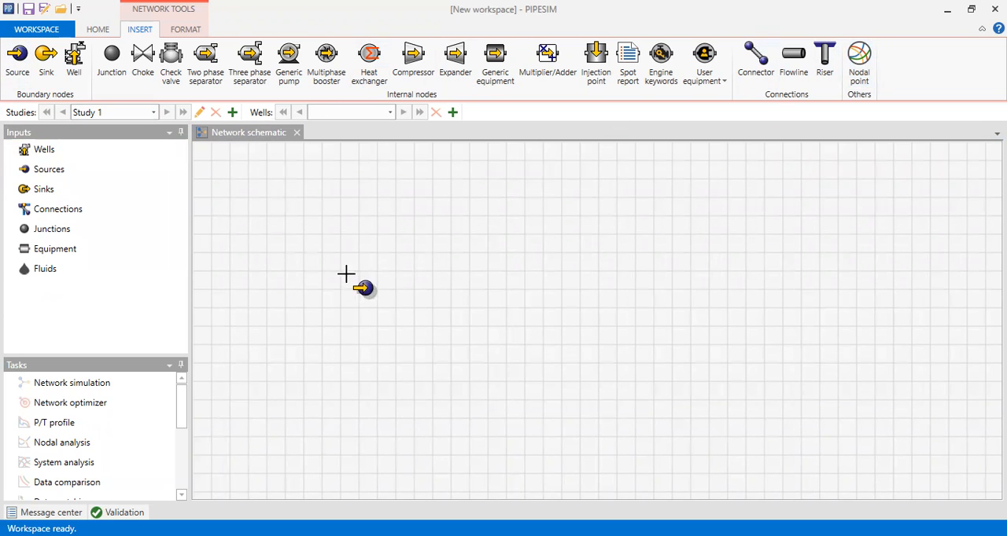
Place source Src, compressor Cmp and sink Sk and join them into one chain with flowlines
click(365, 290)
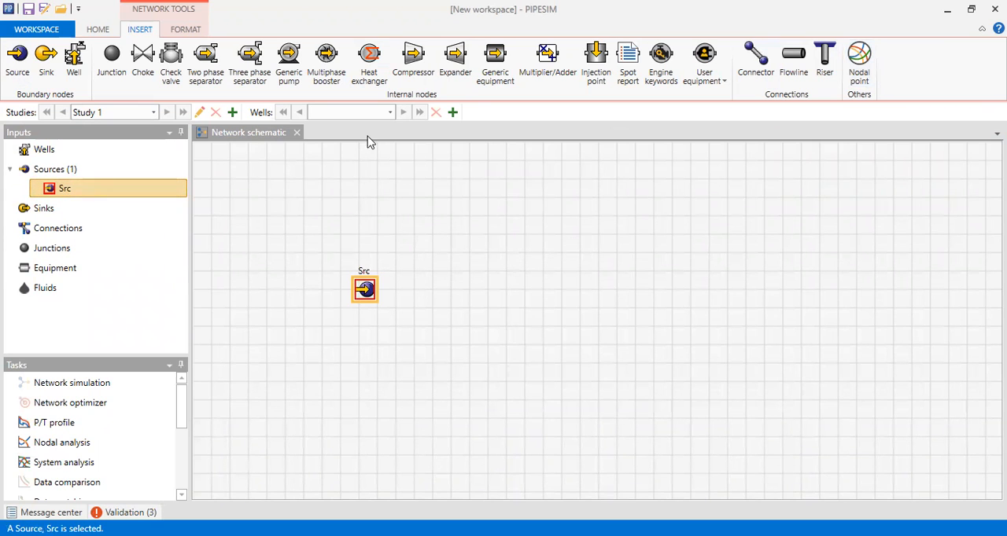
mouse_move(569, 287)
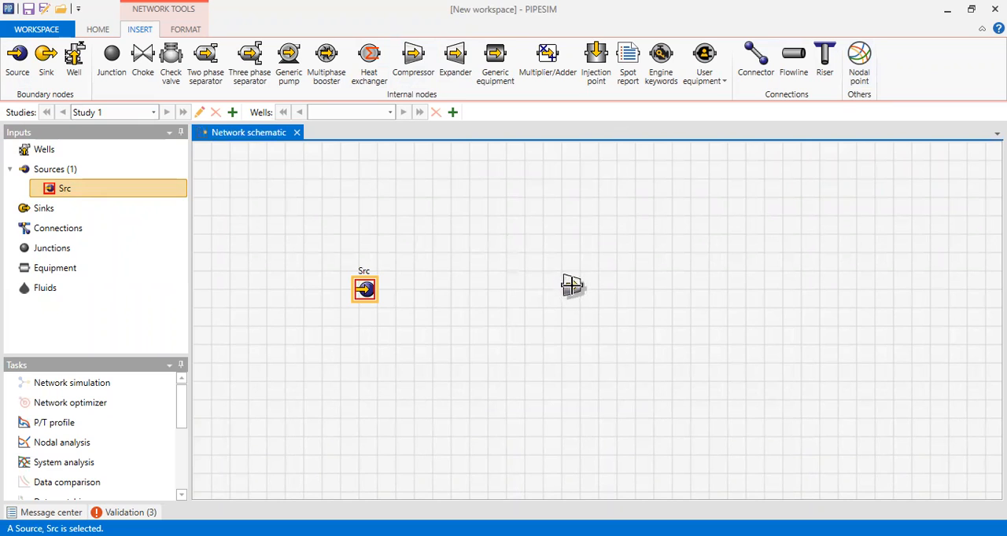
click(412, 60)
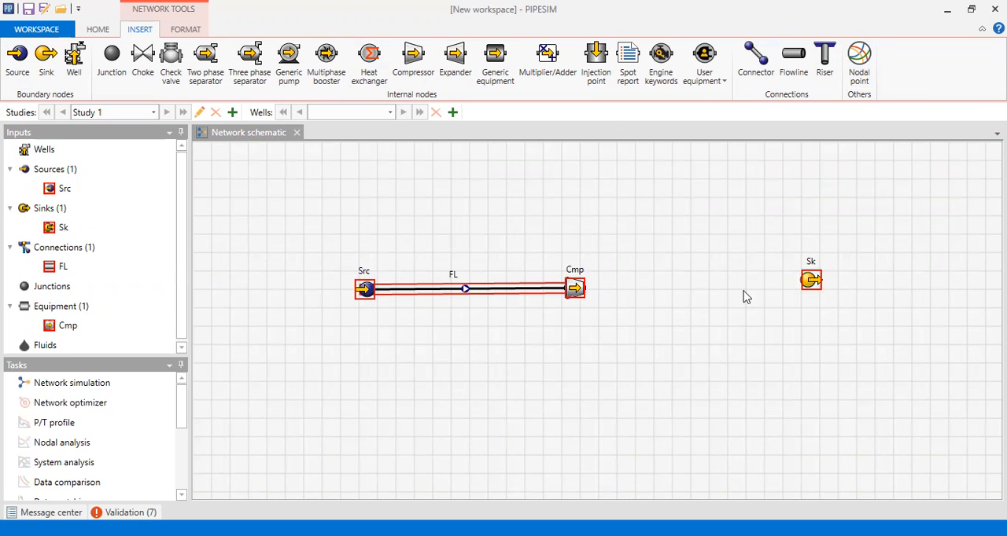
mouse_move(579, 290)
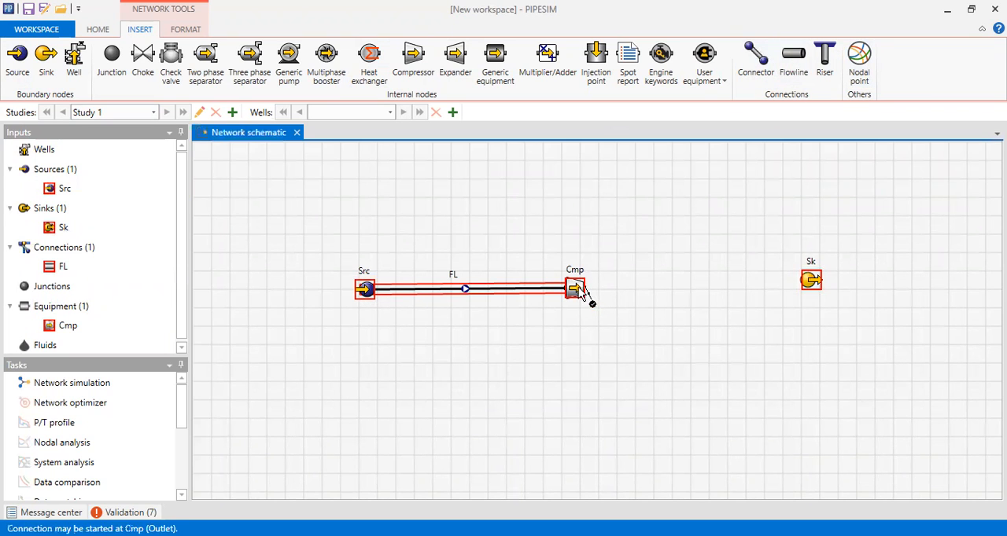
drag(574, 289, 810, 283)
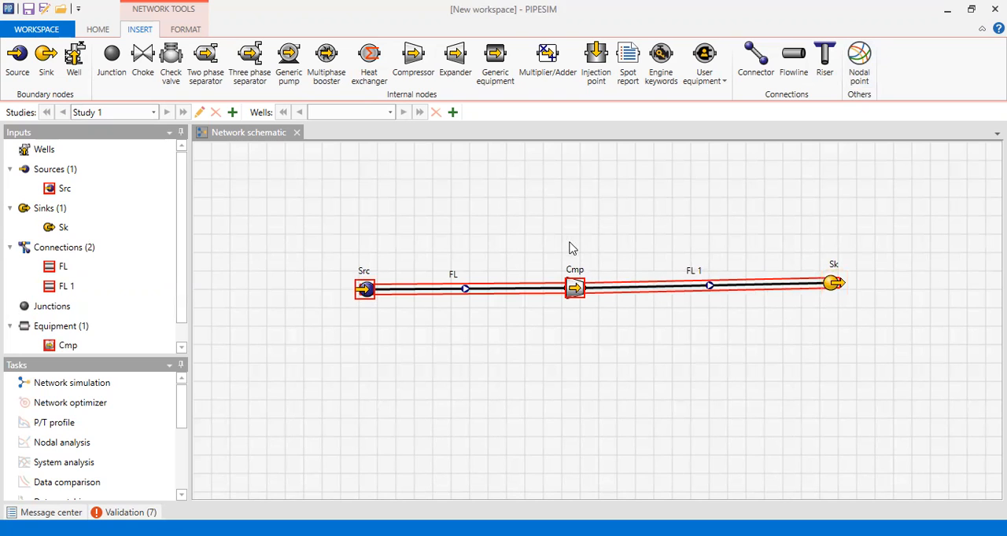
Change the source node's Name from Src to Source in its edit dialog
click(365, 289)
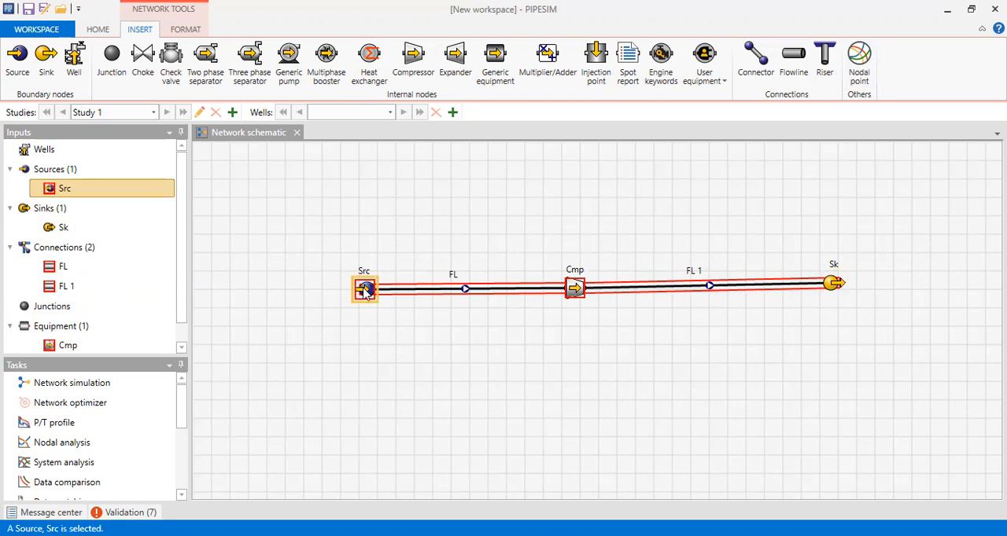
double_click(365, 288)
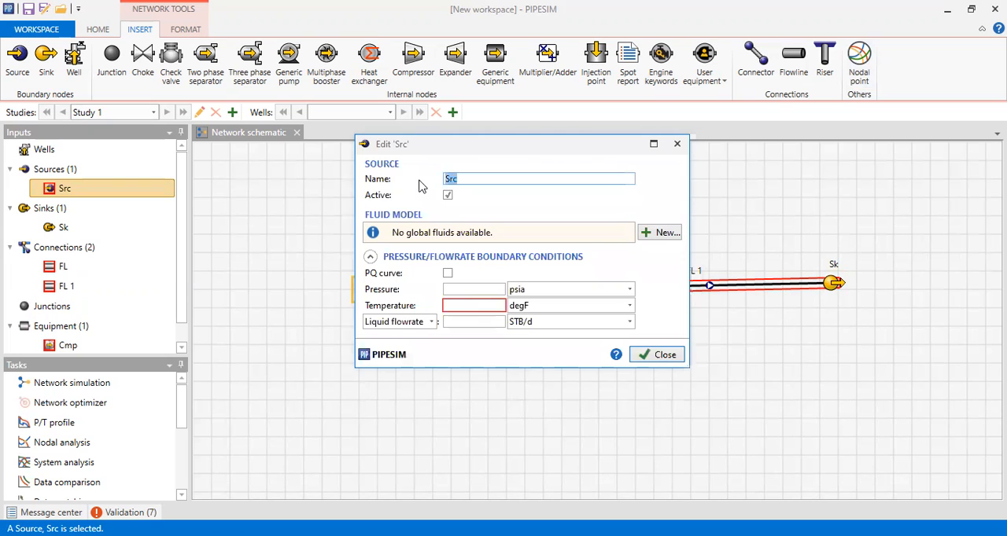
text(ource)
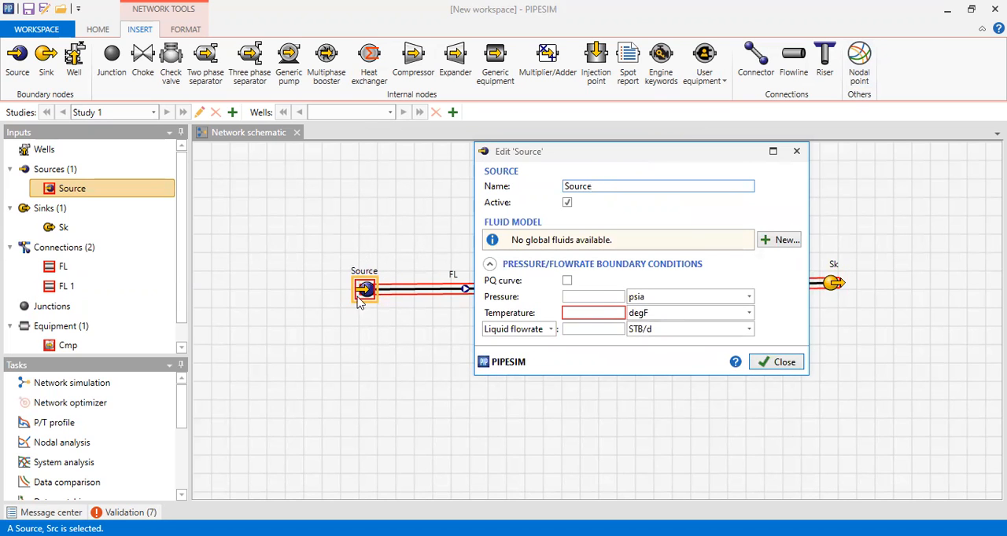
click(98, 29)
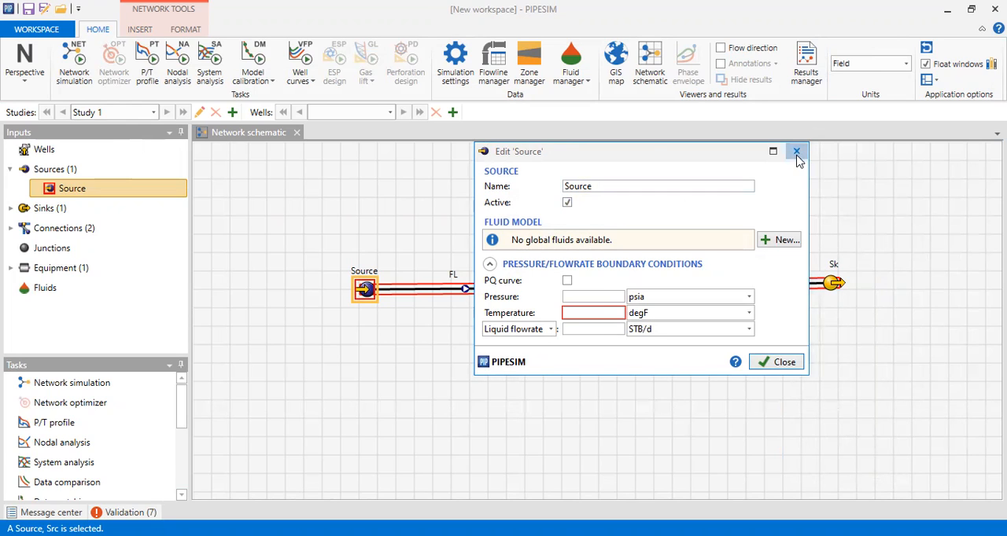
Add a new compositional fluid row in the Fluid manager and name it Gas
click(570, 63)
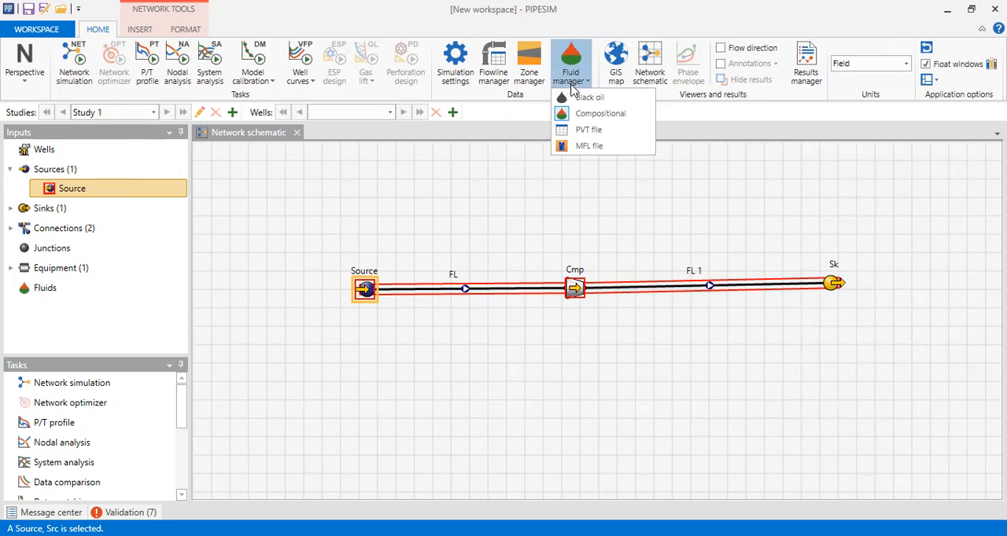
mouse_move(601, 113)
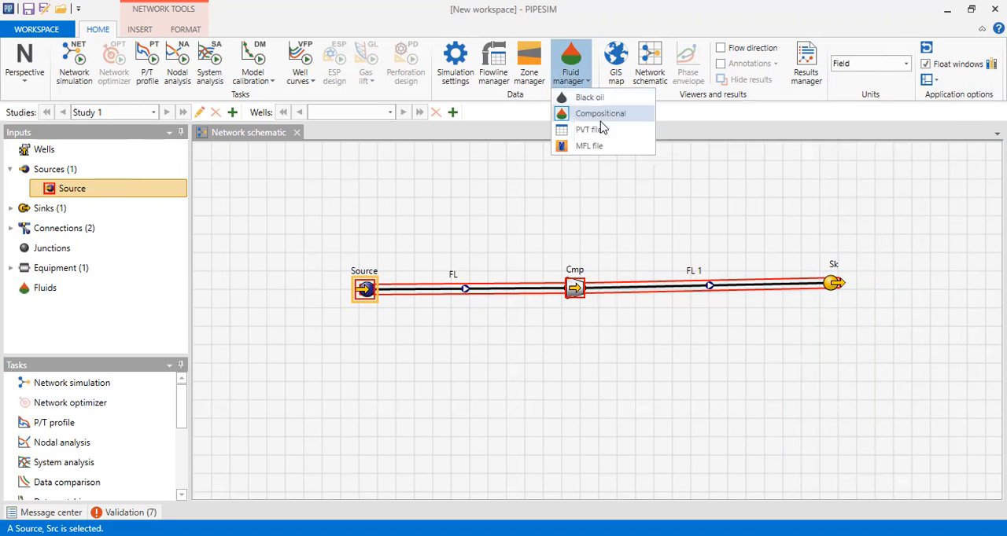
mouse_move(601, 113)
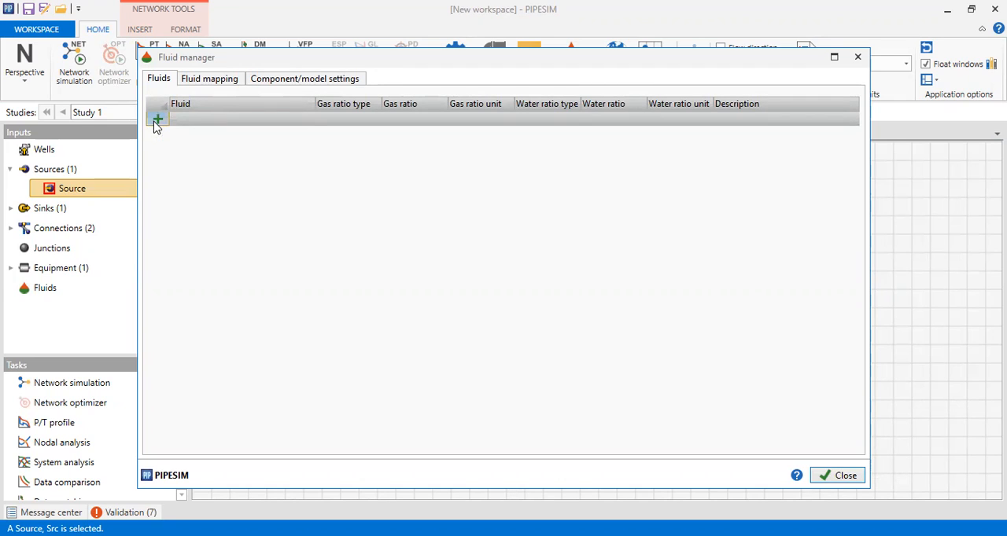
click(157, 118)
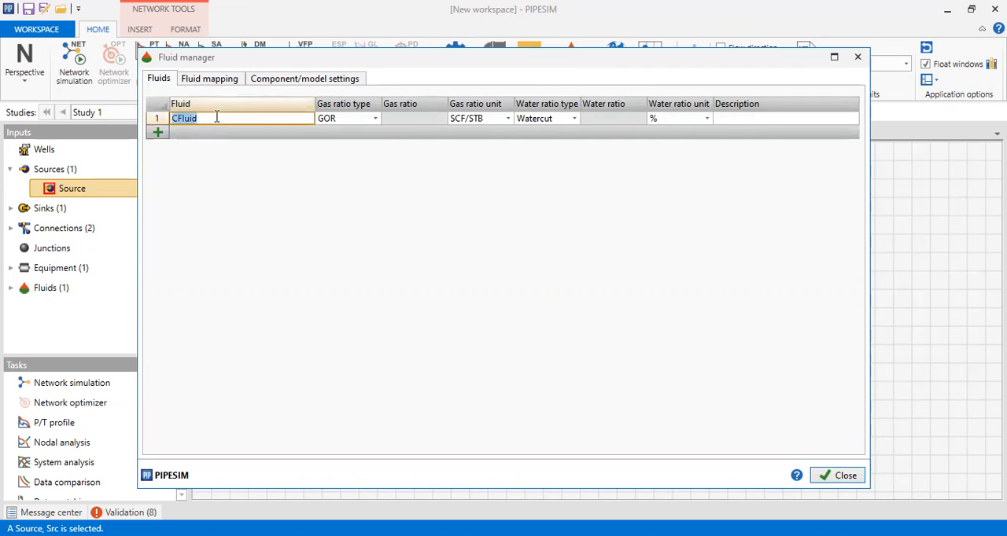
text(Gas)
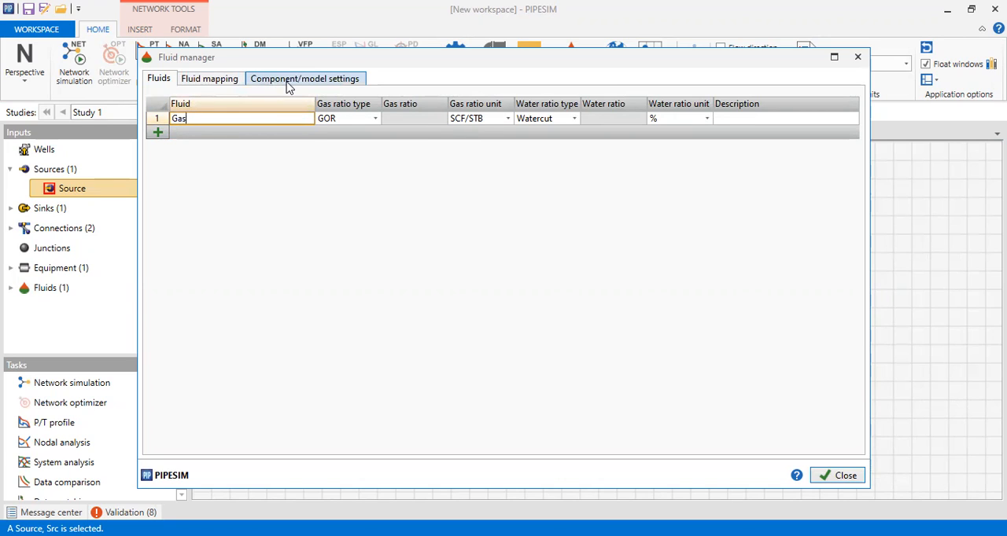
Review Gas's Multiflash model and its water, light hydrocarbon and CO2 components
click(305, 78)
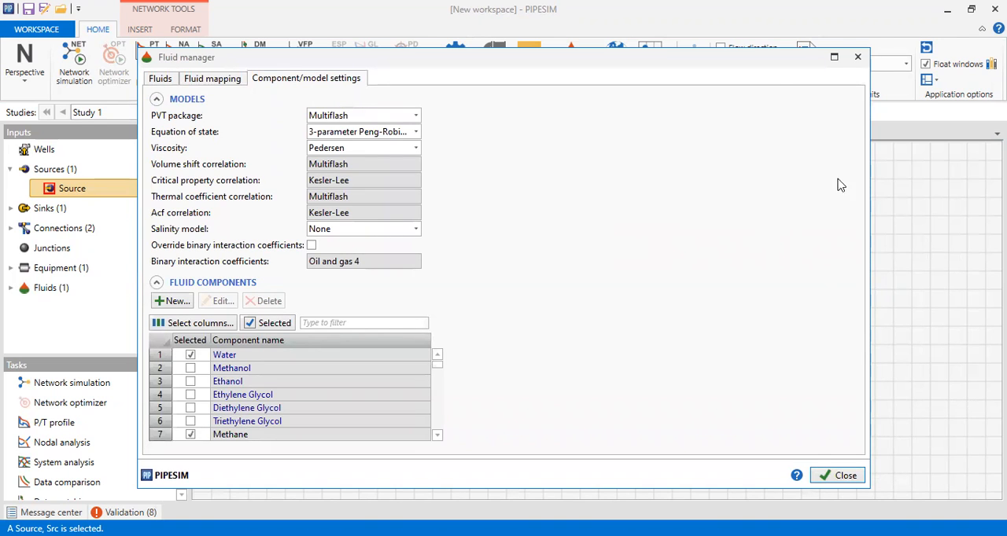
click(834, 56)
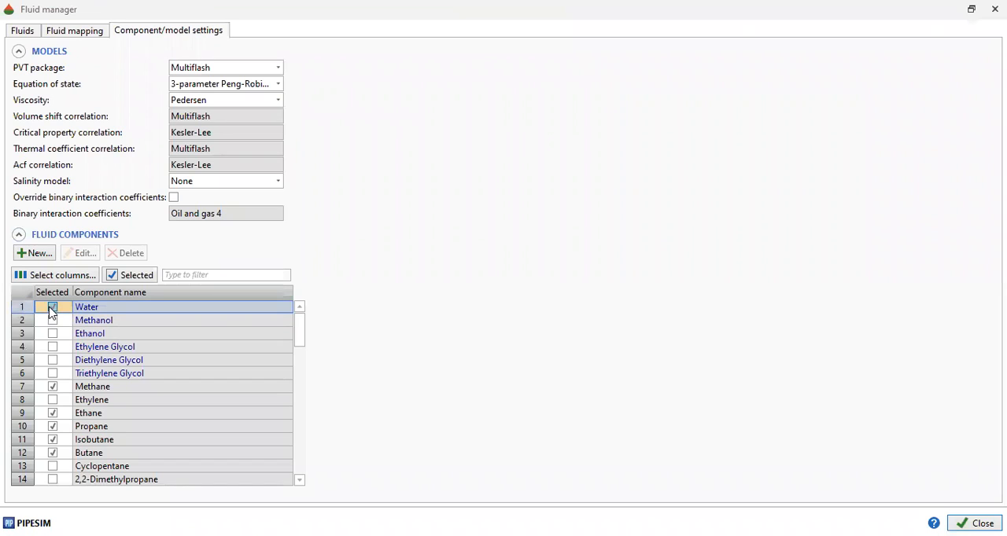
click(52, 307)
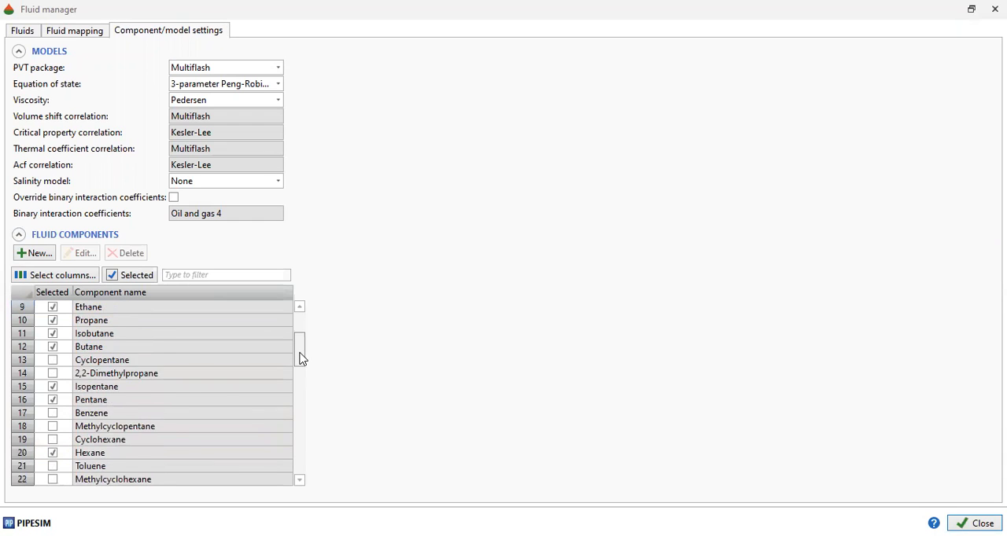
scroll(down, 3)
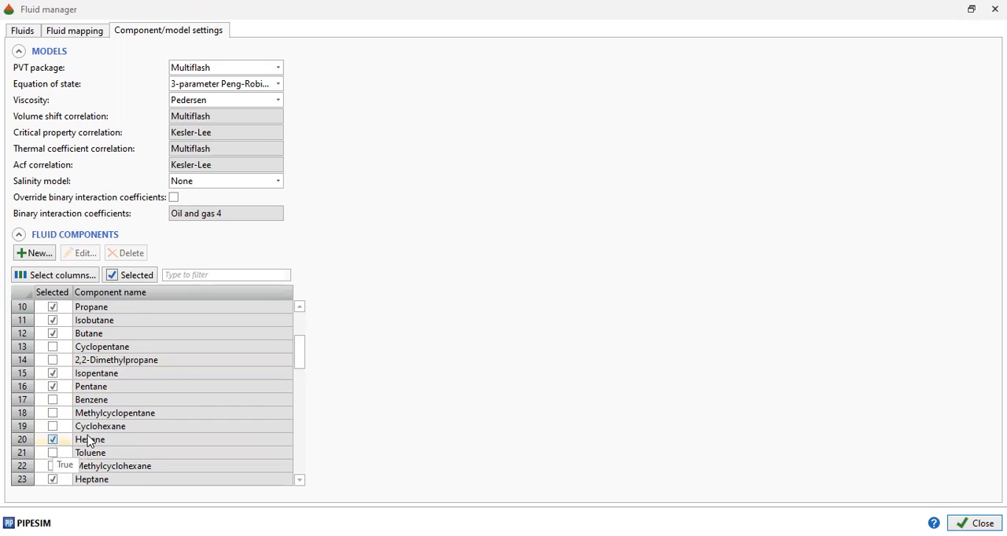
scroll(down, 3)
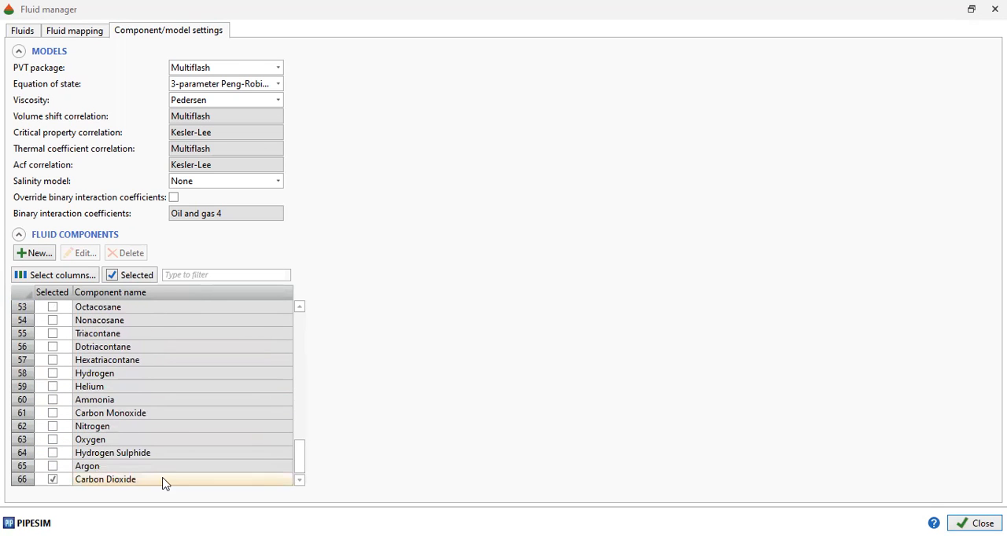
mouse_move(139, 478)
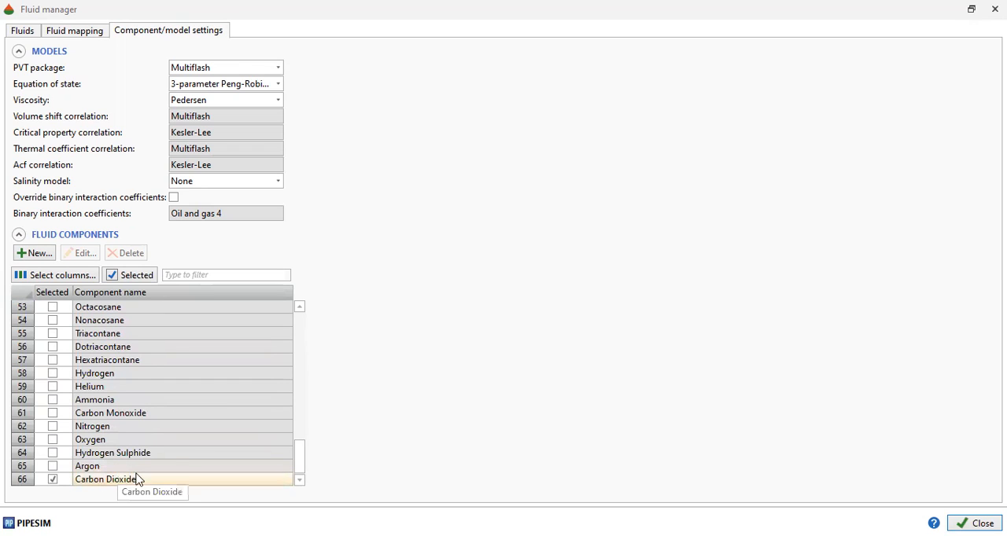
click(52, 424)
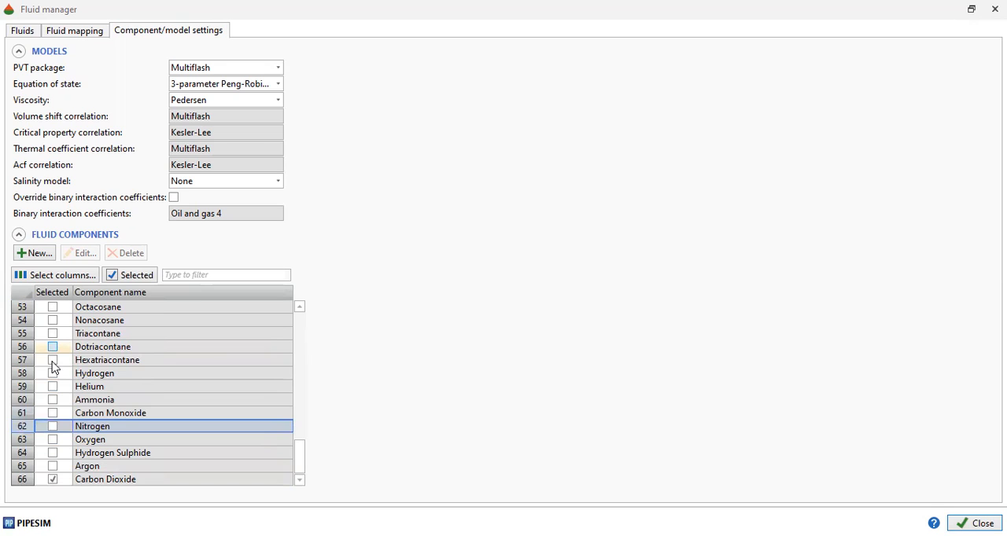
click(103, 346)
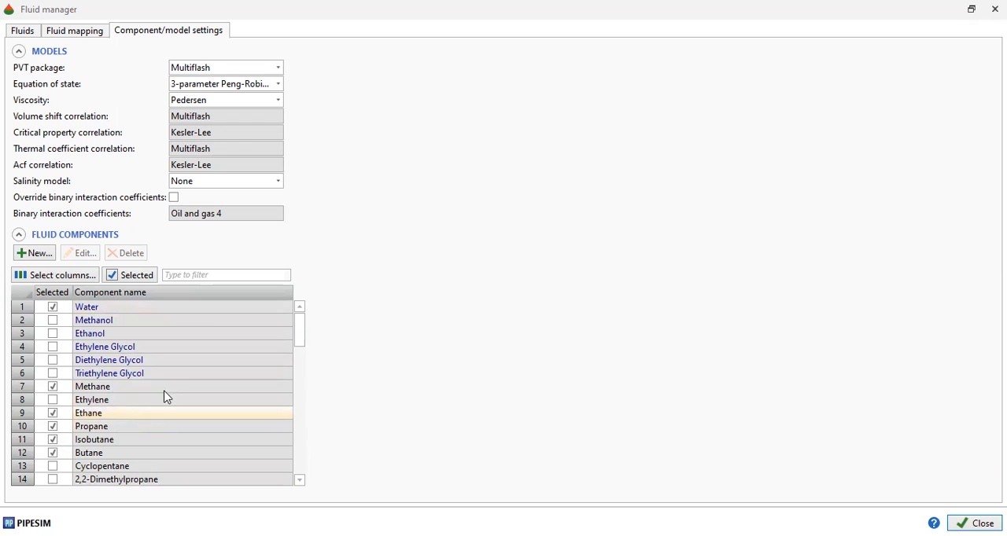
scroll(down, 3)
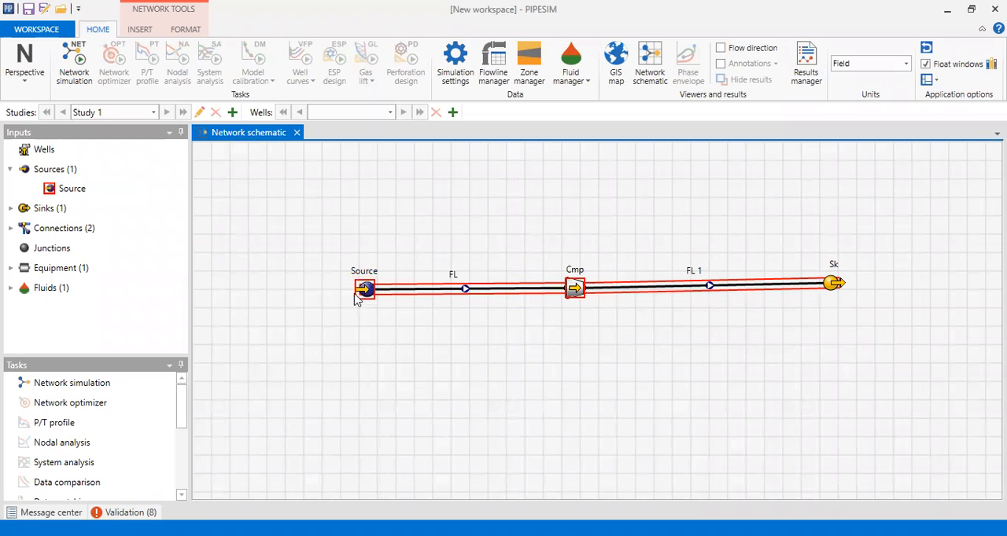
Select Gas as the Source's fluid and confirm editing the shared fluid model
click(365, 289)
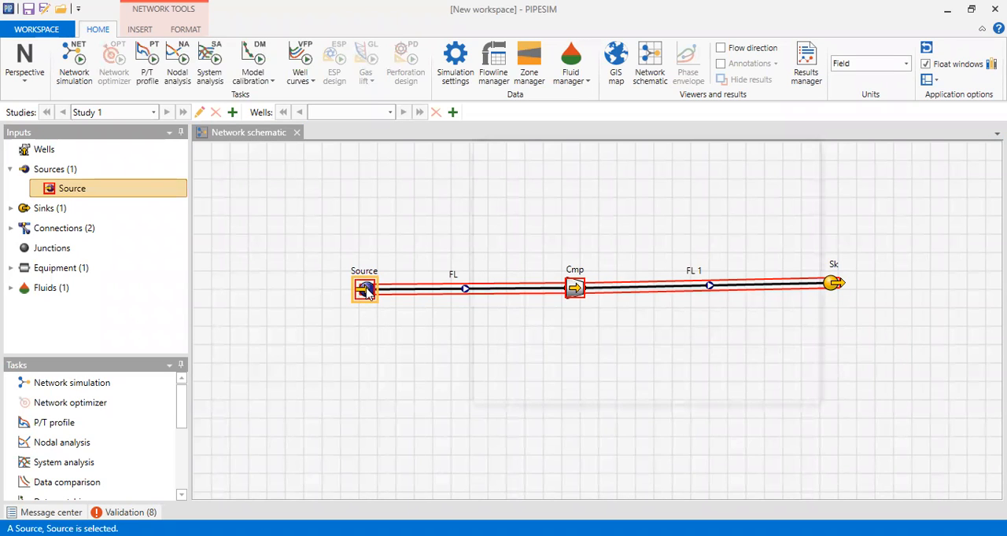
double_click(365, 290)
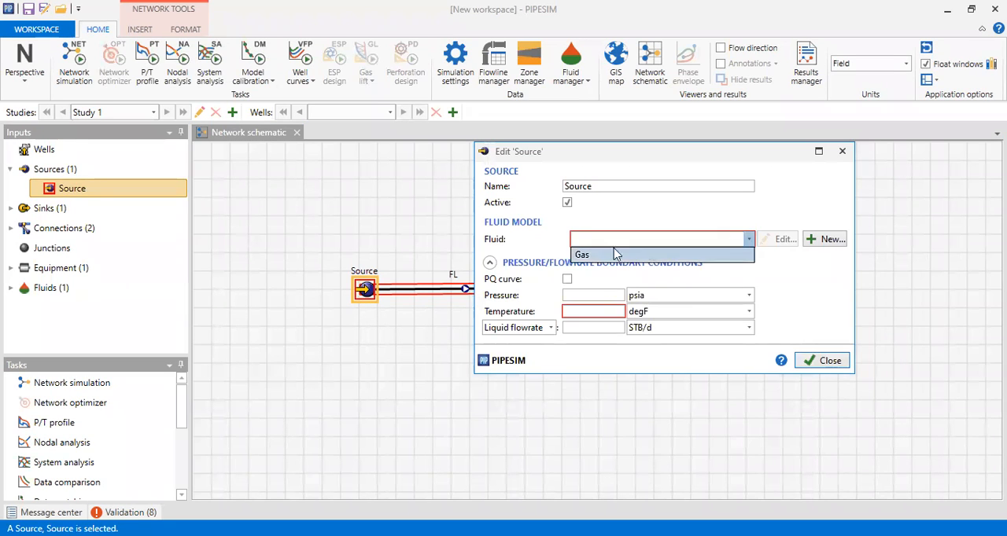
mouse_move(642, 250)
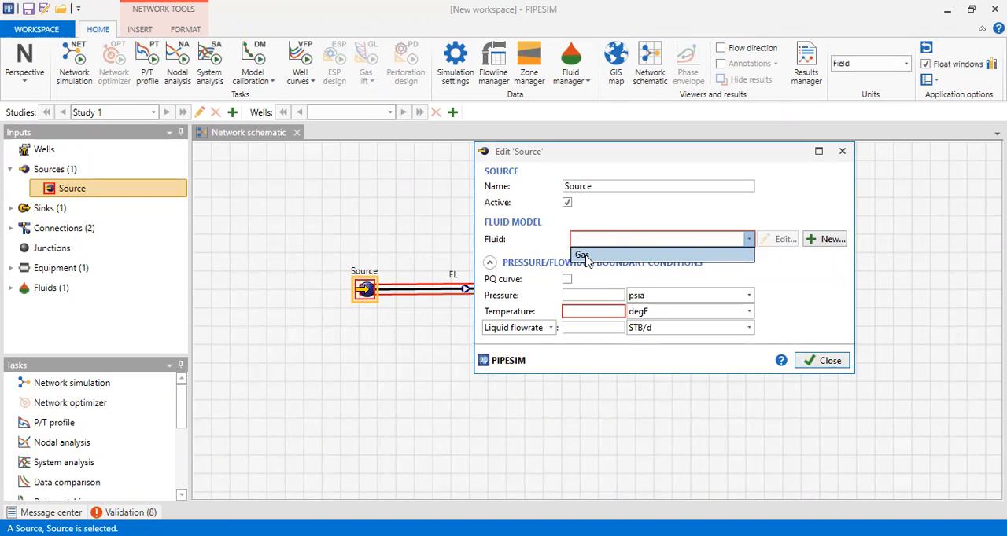
click(582, 255)
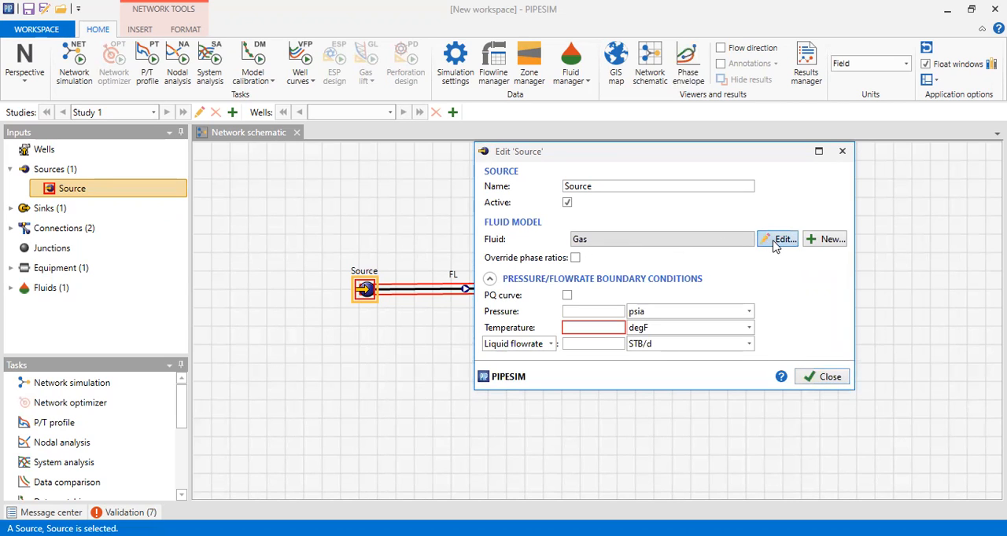
click(777, 239)
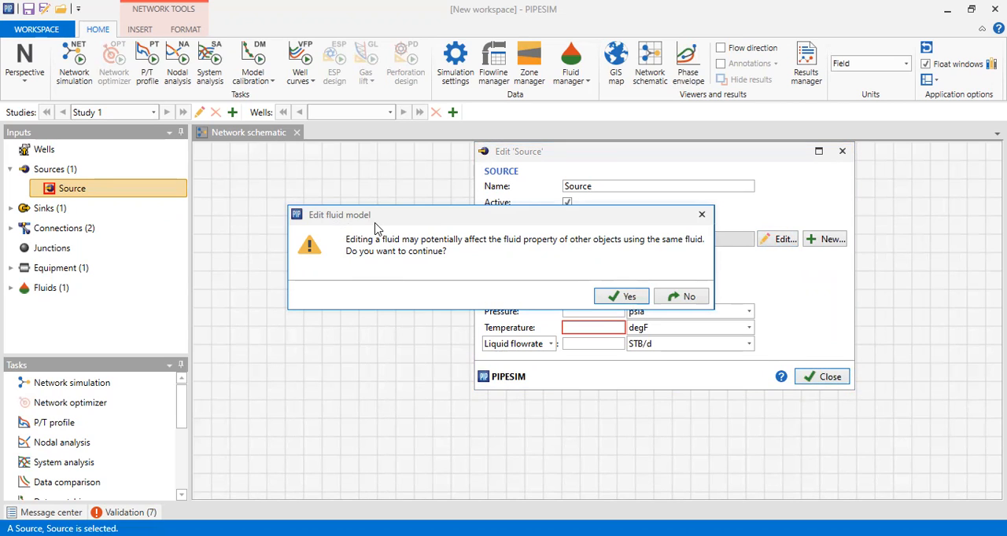
mouse_move(472, 252)
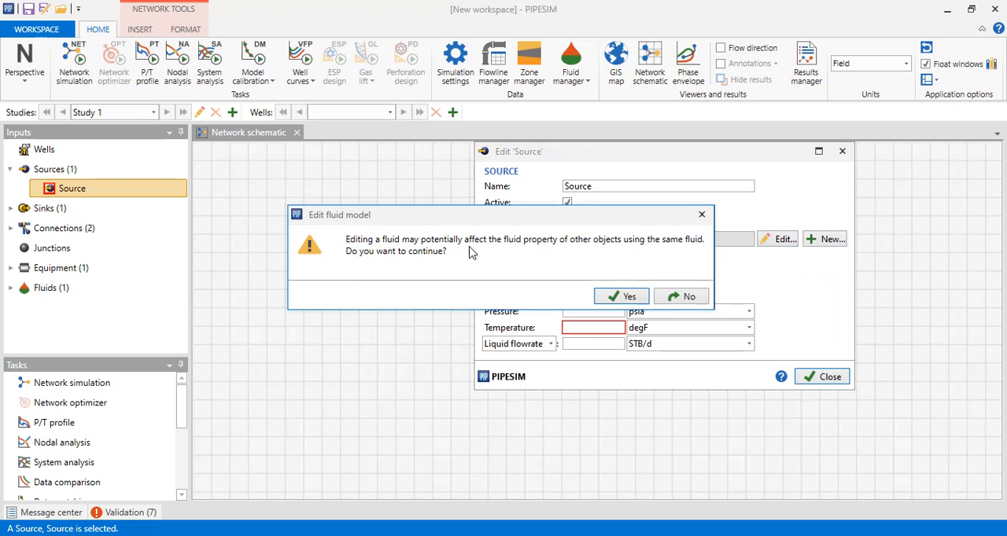
mouse_move(525, 252)
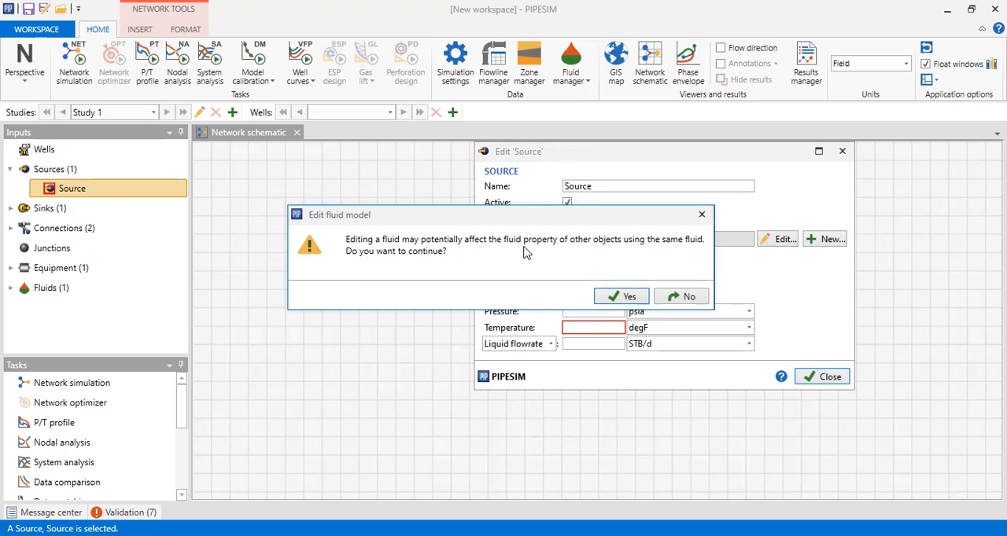
mouse_move(686, 252)
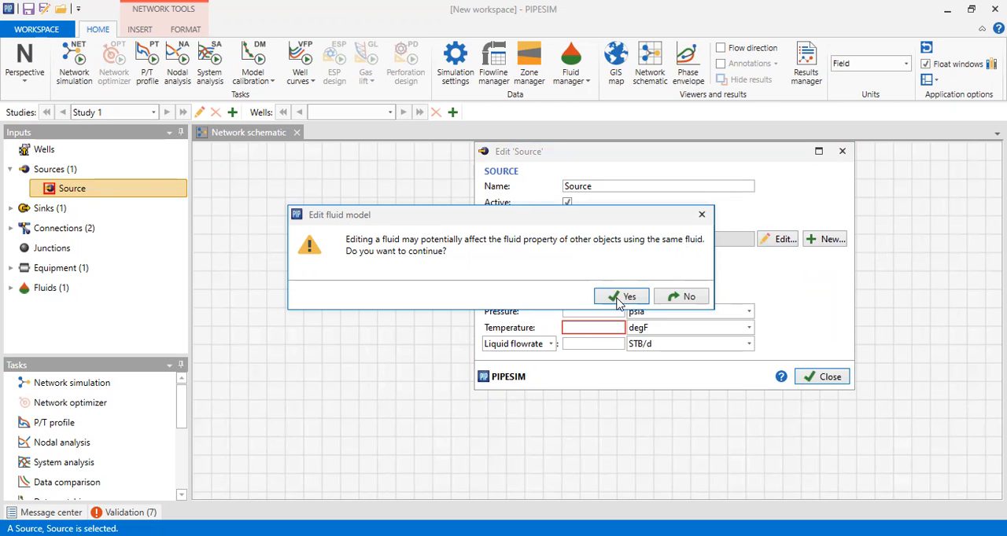
click(621, 296)
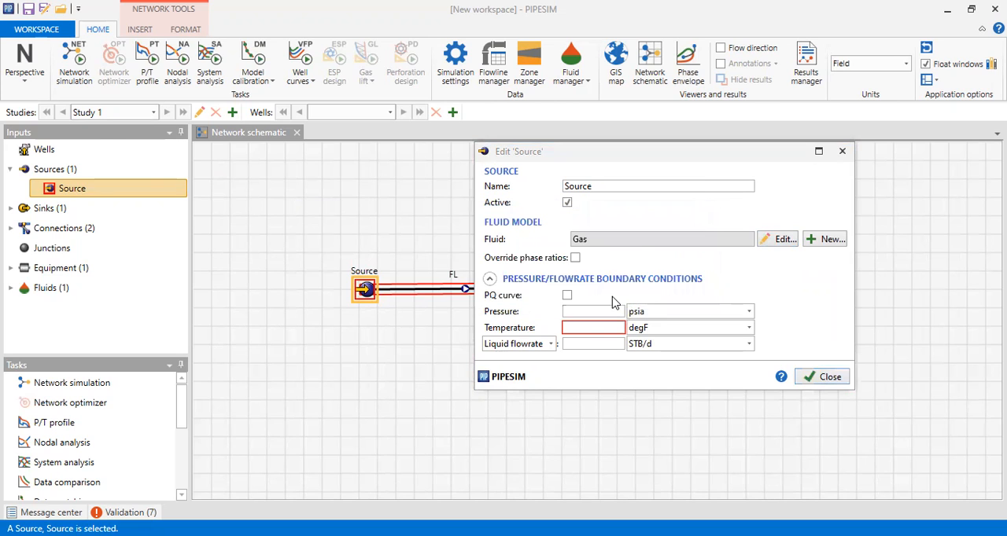
click(777, 239)
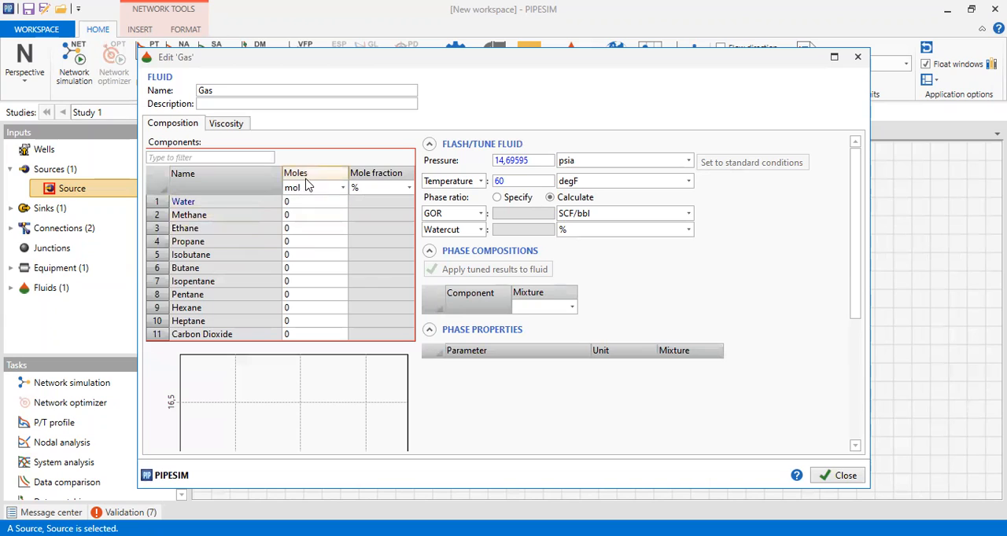
mouse_move(386, 186)
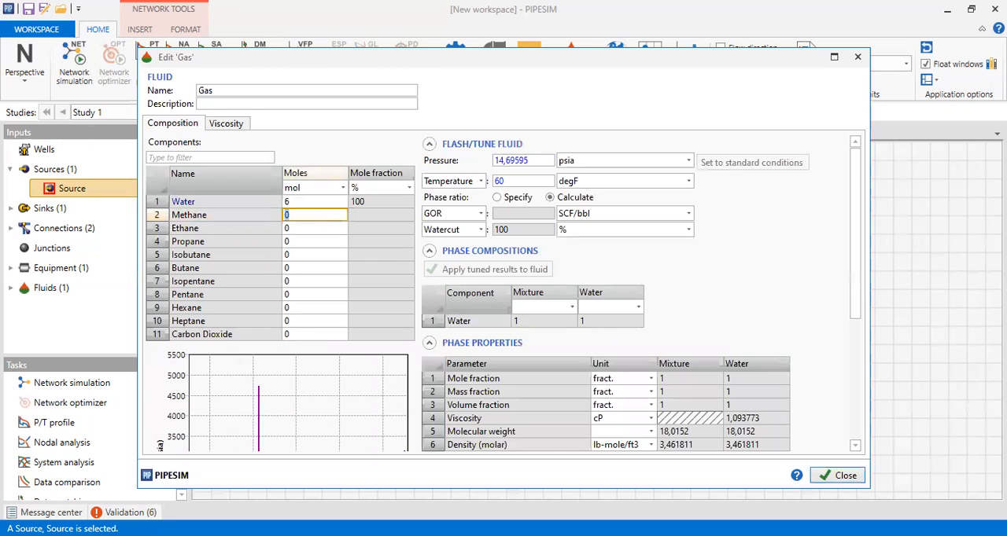
Enter moles Methane 68, Ethane 17, Propane 7, Butane 2 and 1 for each remaining component
text(68)
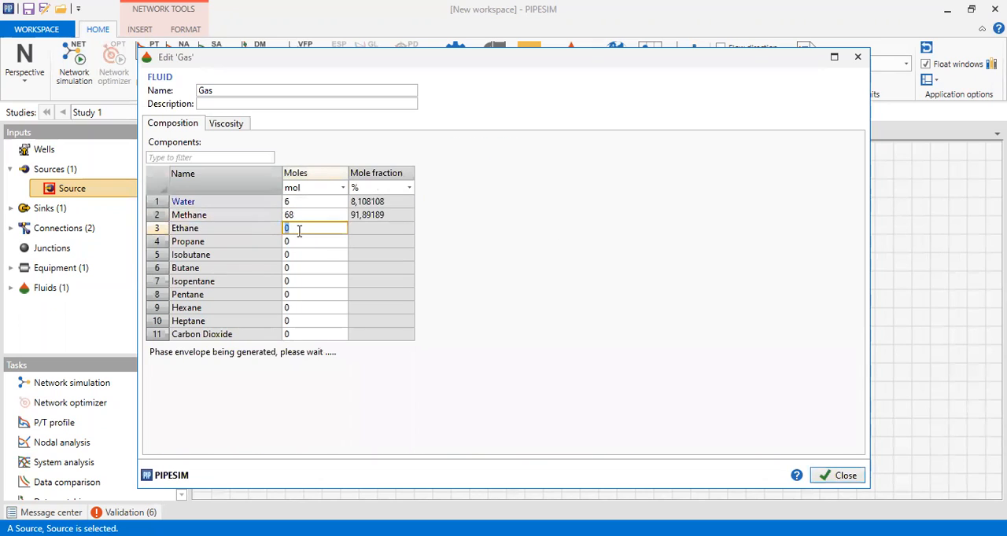
text(1)
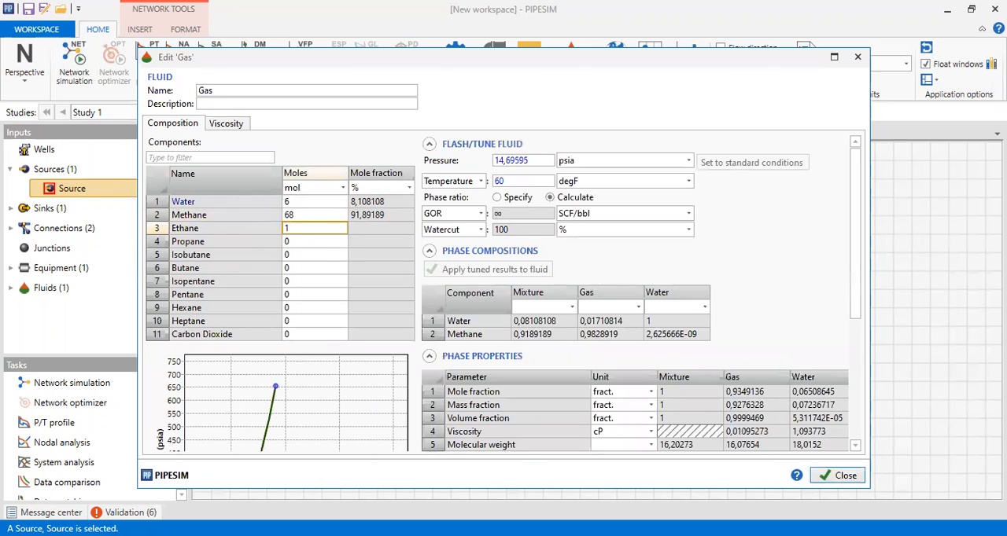
text(17)
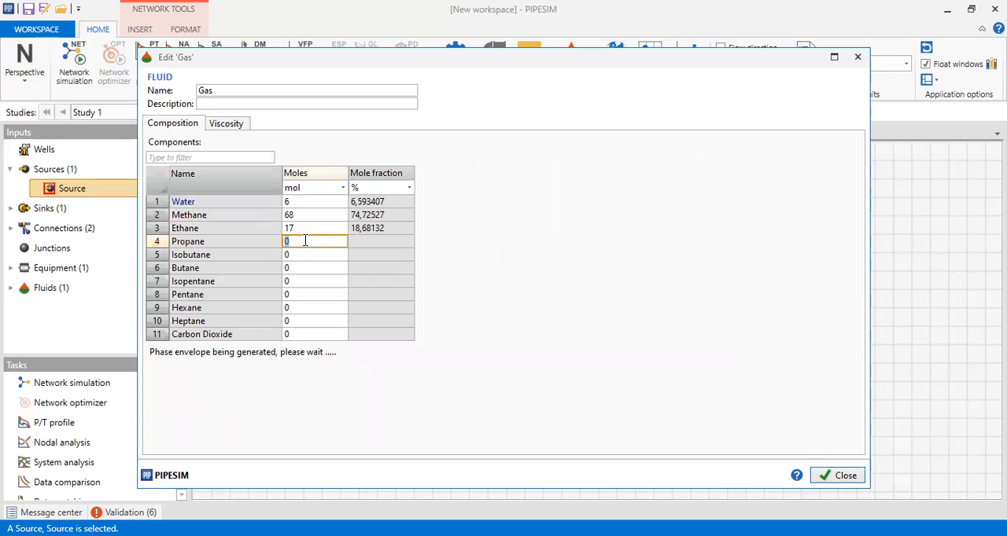
text(7)
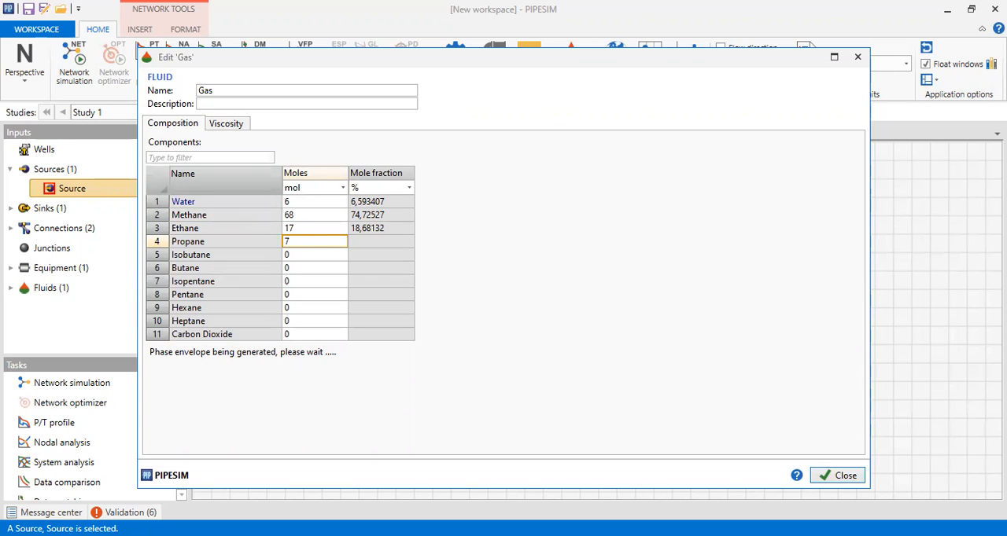
click(314, 255)
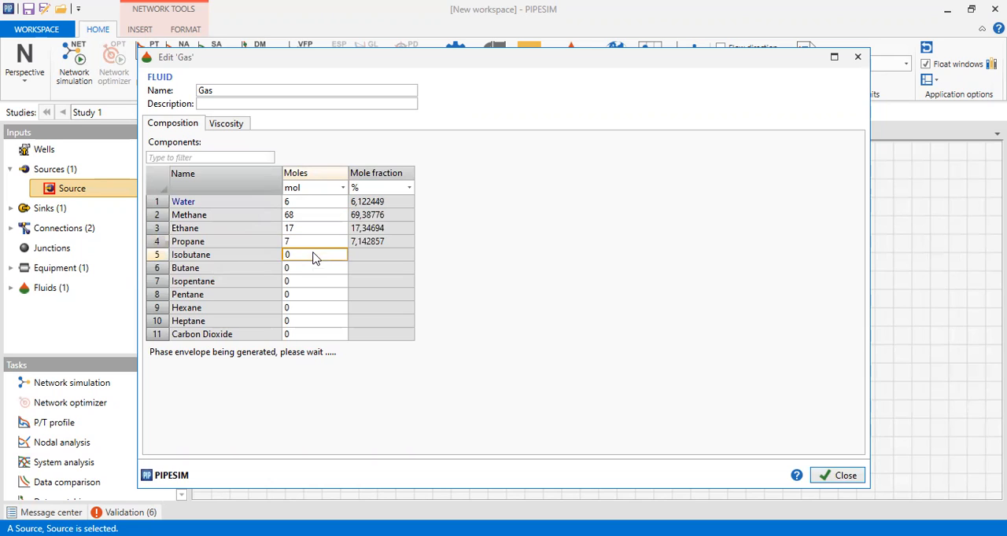
text(1)
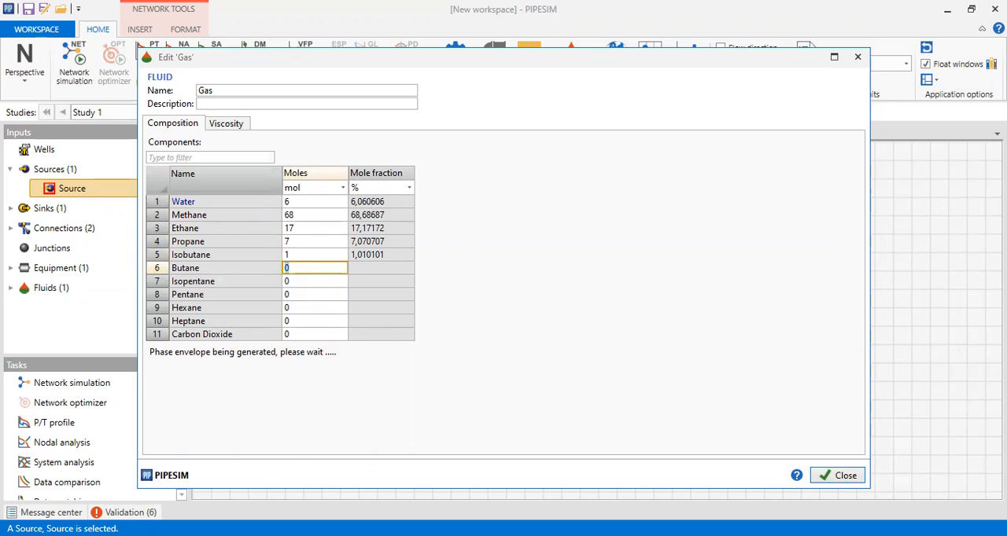
text(2)
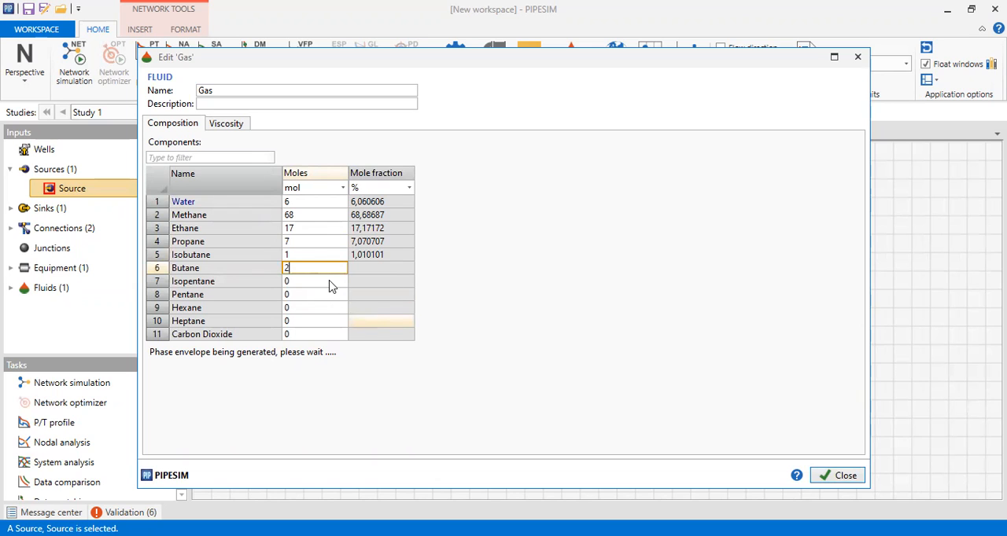
text(1)
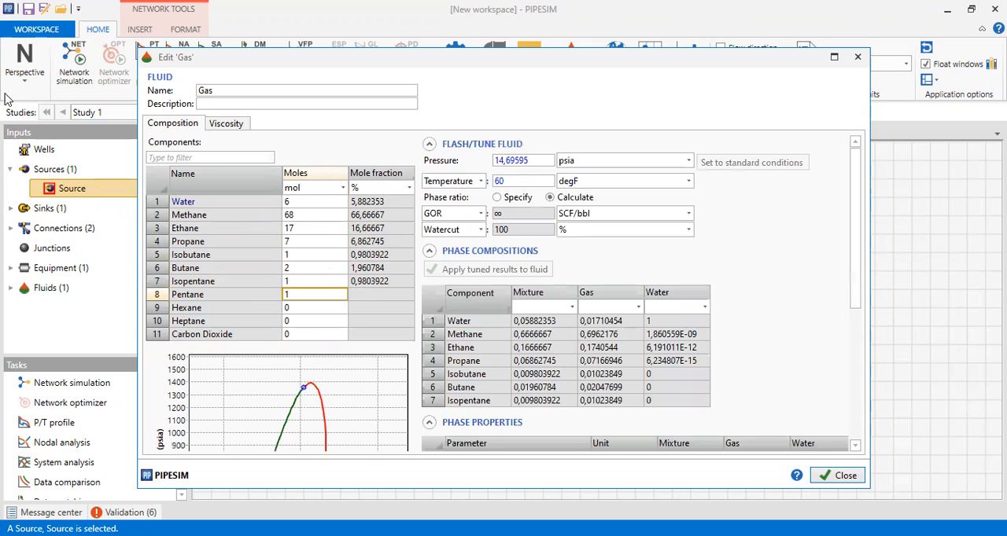
text(1)
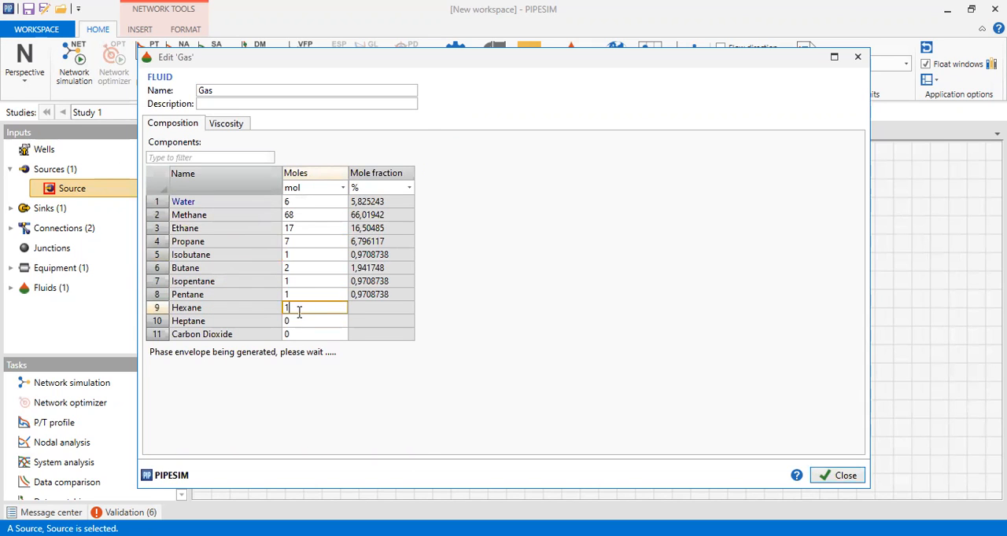
text(1)
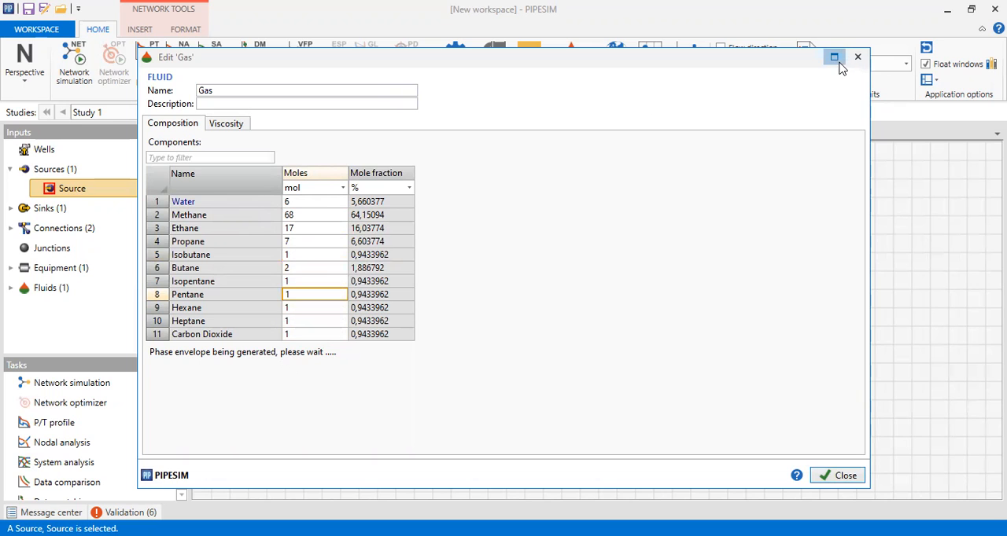
Maximize the Edit 'Gas' window to show the phase envelope and phase properties
click(833, 57)
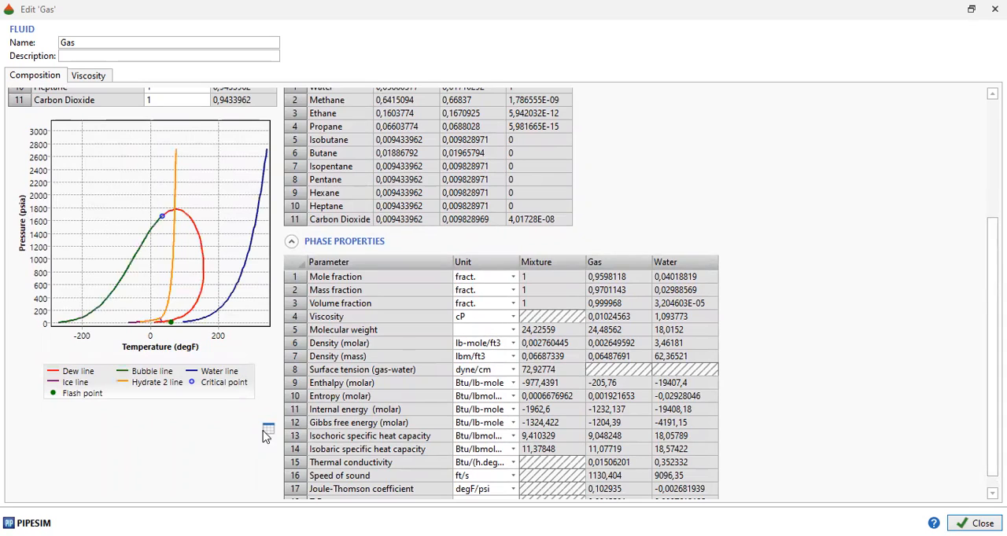
mouse_move(267, 431)
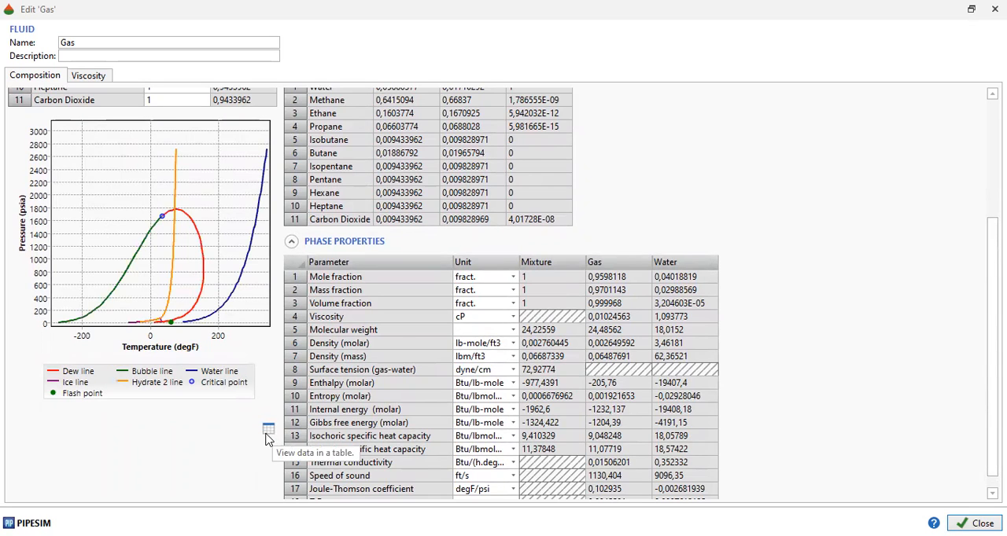
click(267, 427)
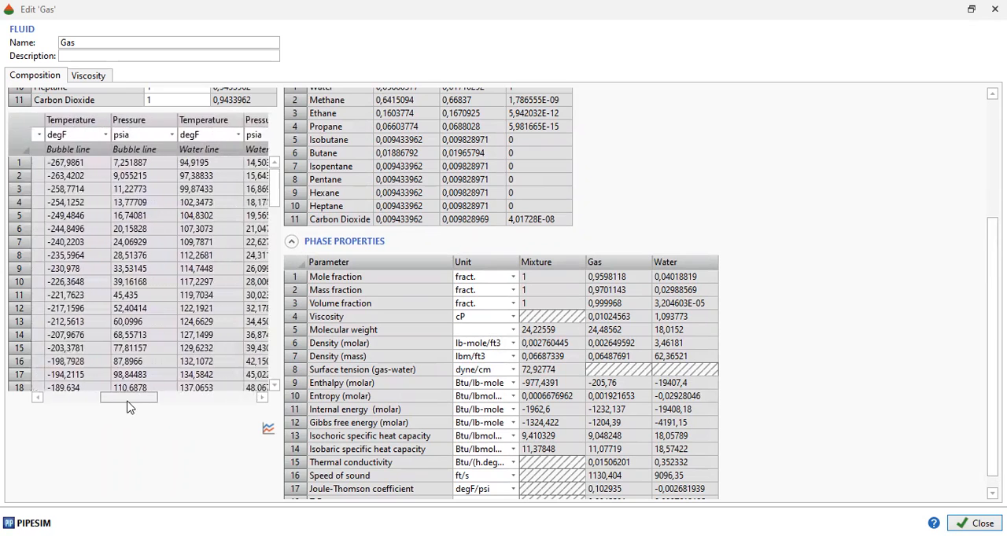
scroll(right, 3)
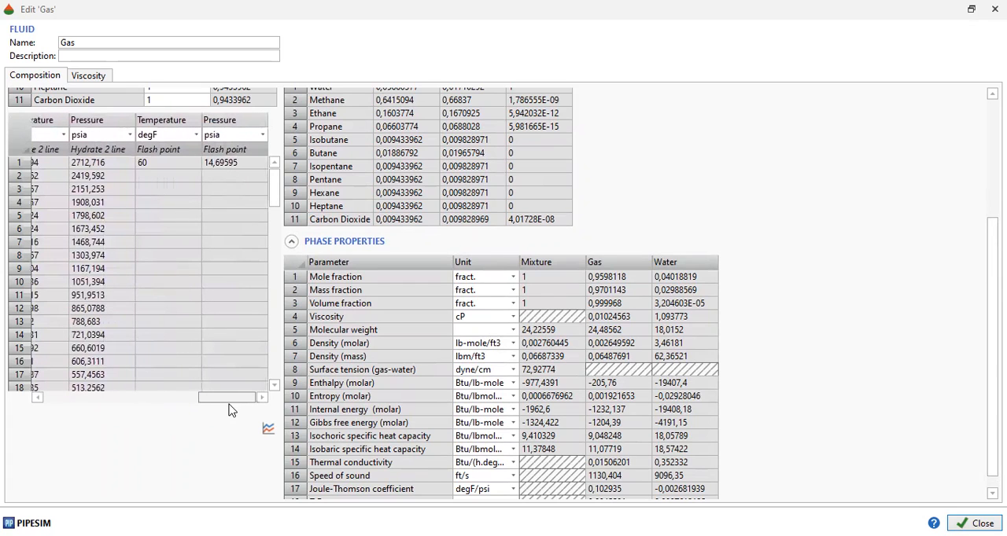
click(267, 428)
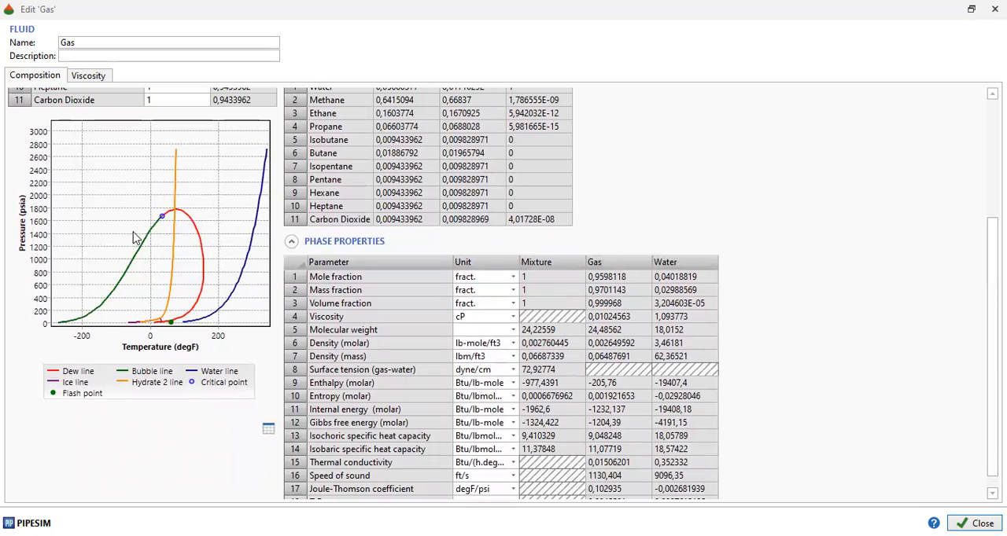
mouse_move(140, 252)
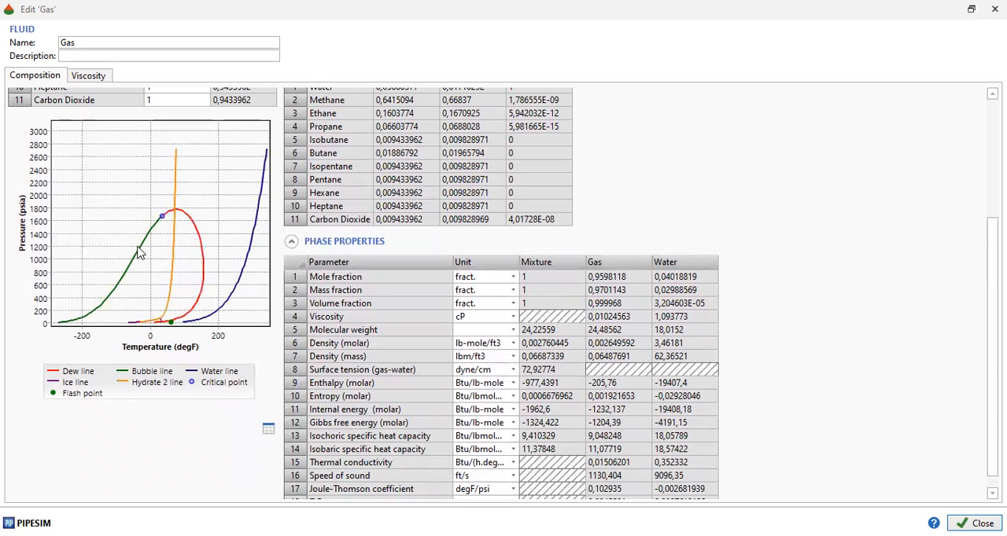
mouse_move(172, 328)
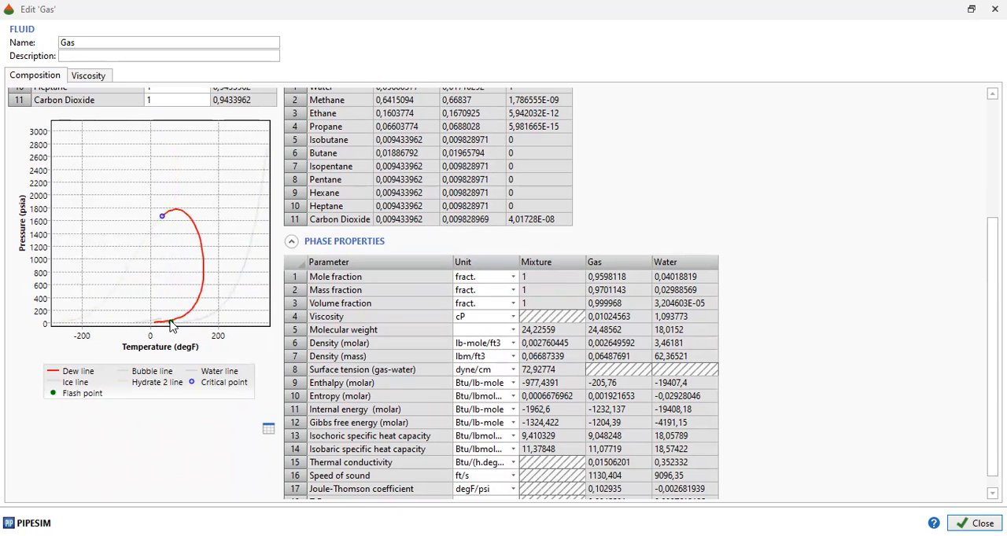
mouse_move(203, 264)
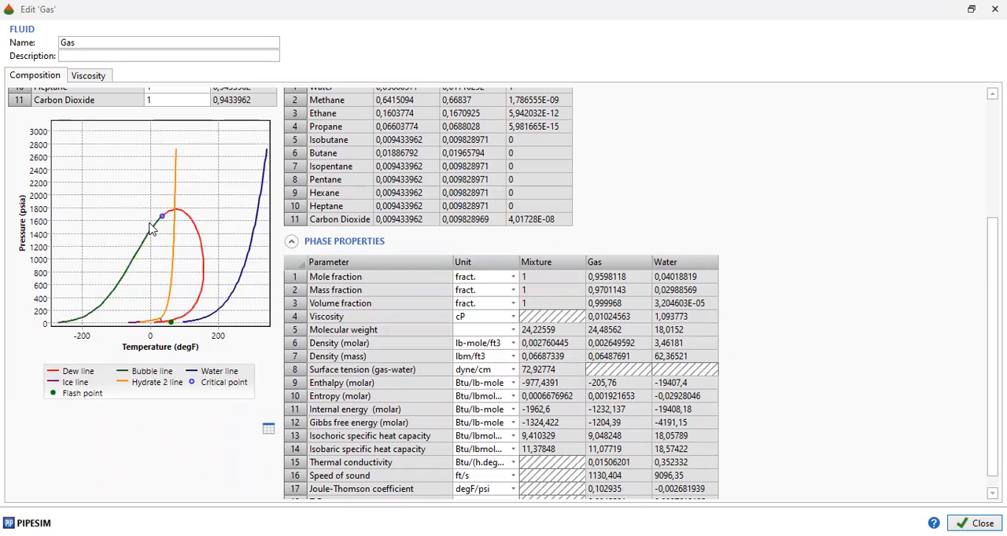
mouse_move(127, 270)
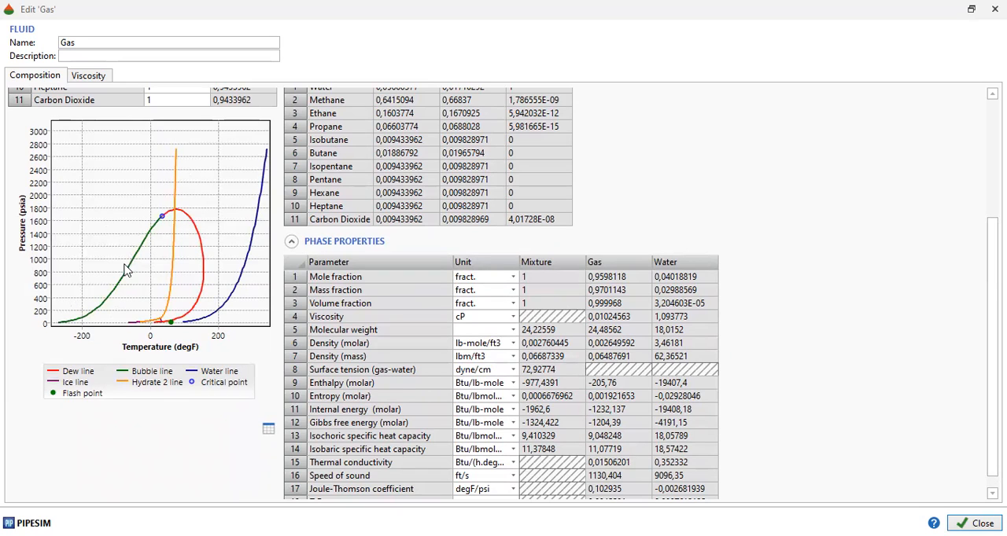
mouse_move(87, 323)
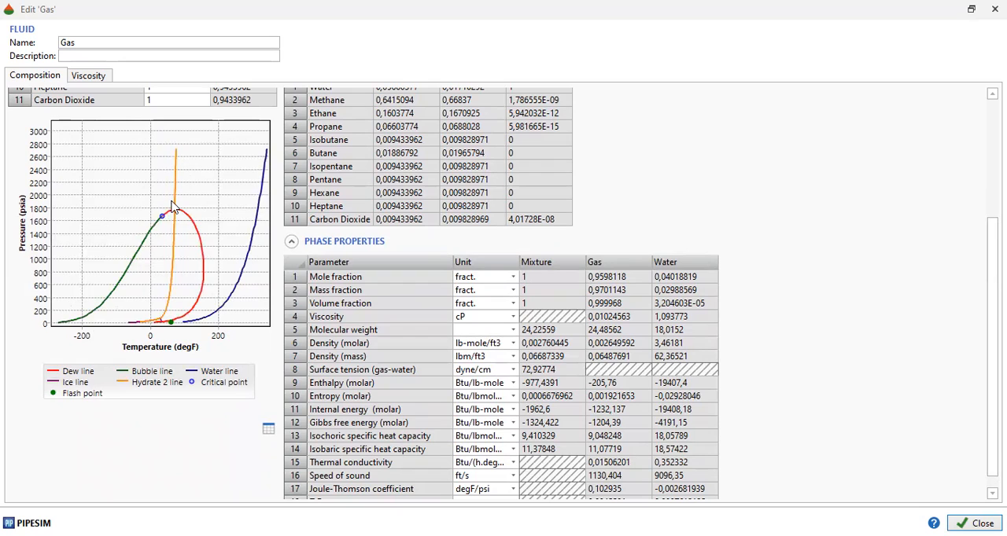
mouse_move(187, 170)
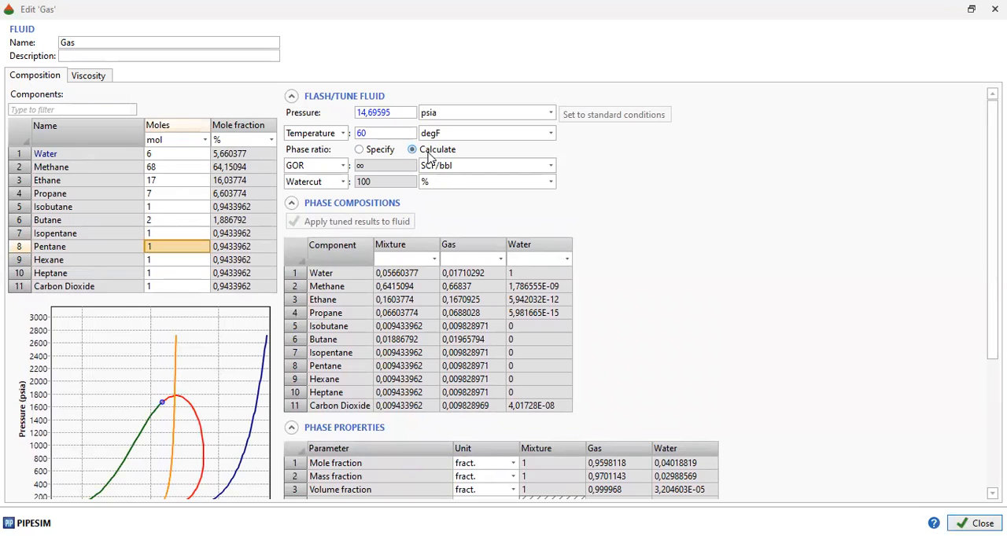
Switch the calculated phase ratio from infinite GOR through GLR to LGR, 5.707823 bbl/mmscf
click(359, 150)
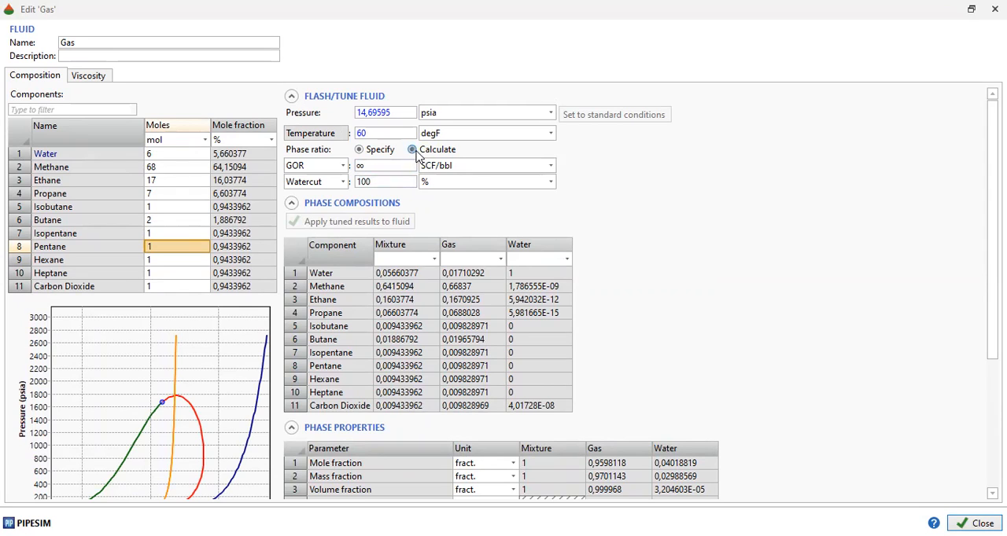
click(413, 149)
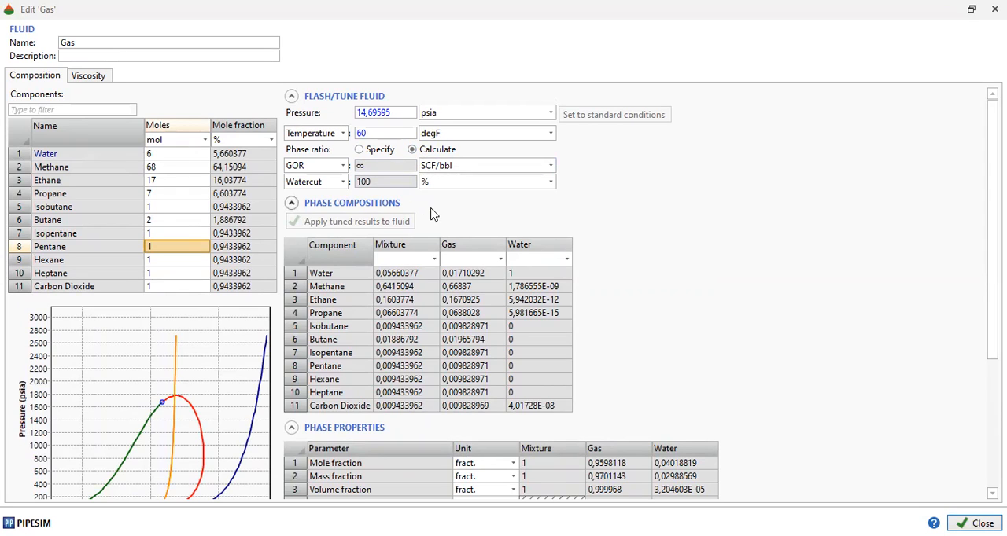
click(386, 165)
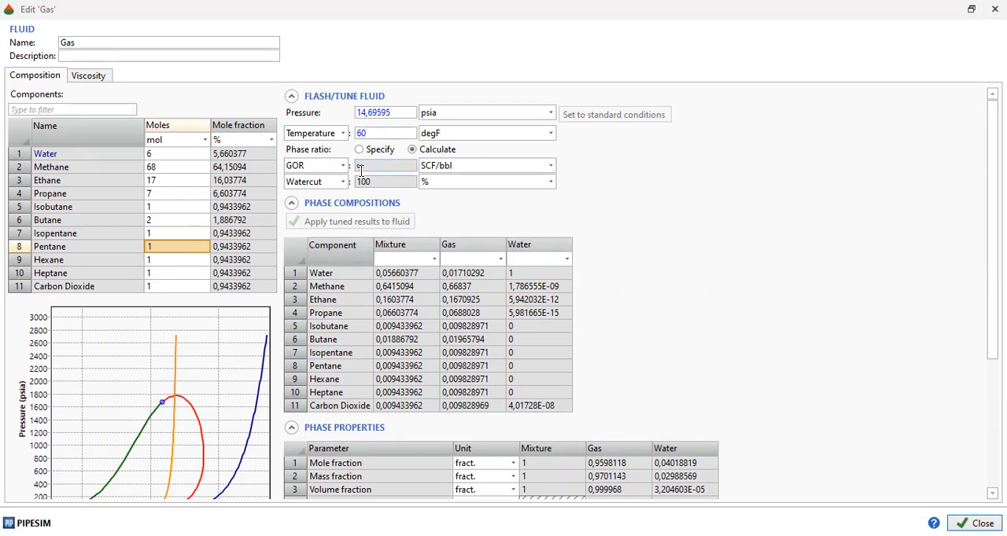
text(∞)
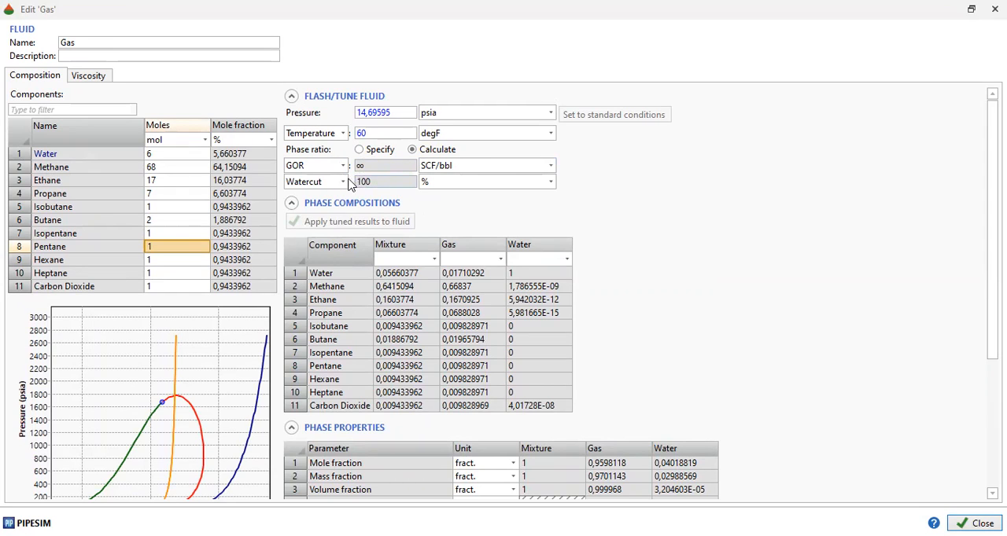
click(343, 165)
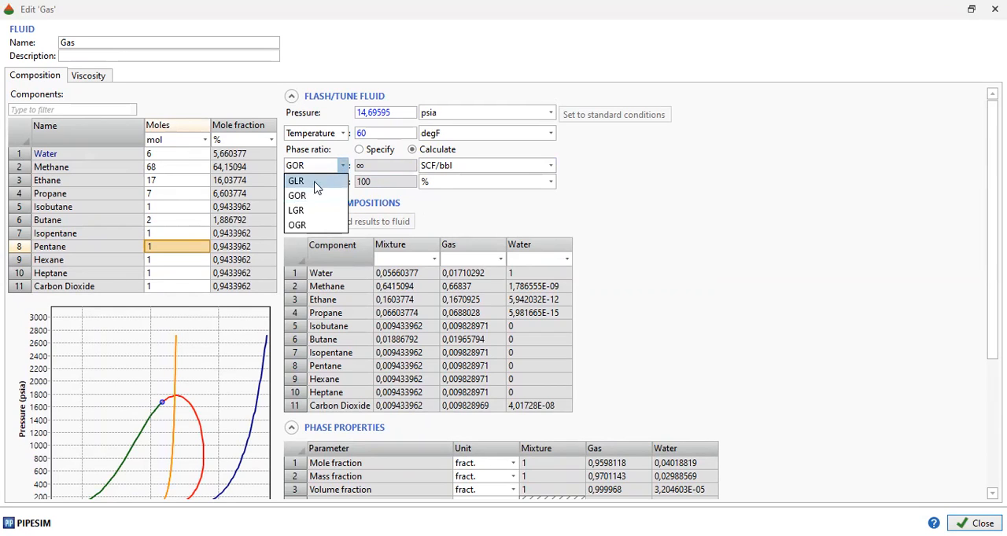
click(296, 181)
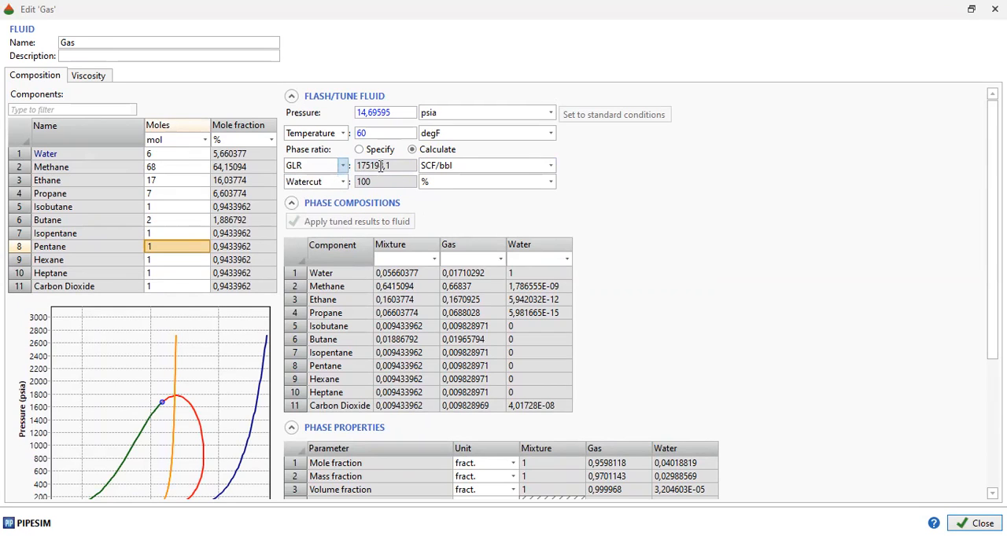
click(341, 165)
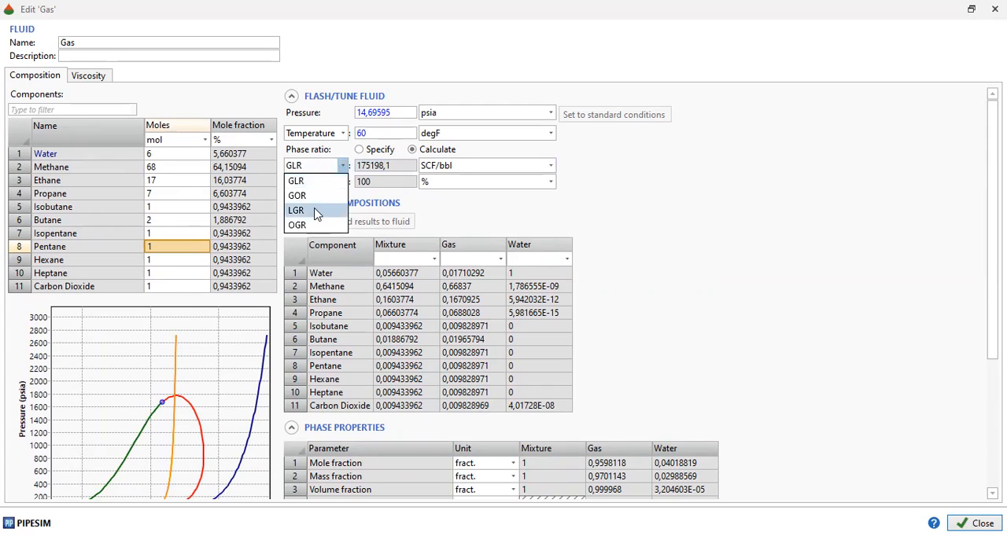
click(295, 211)
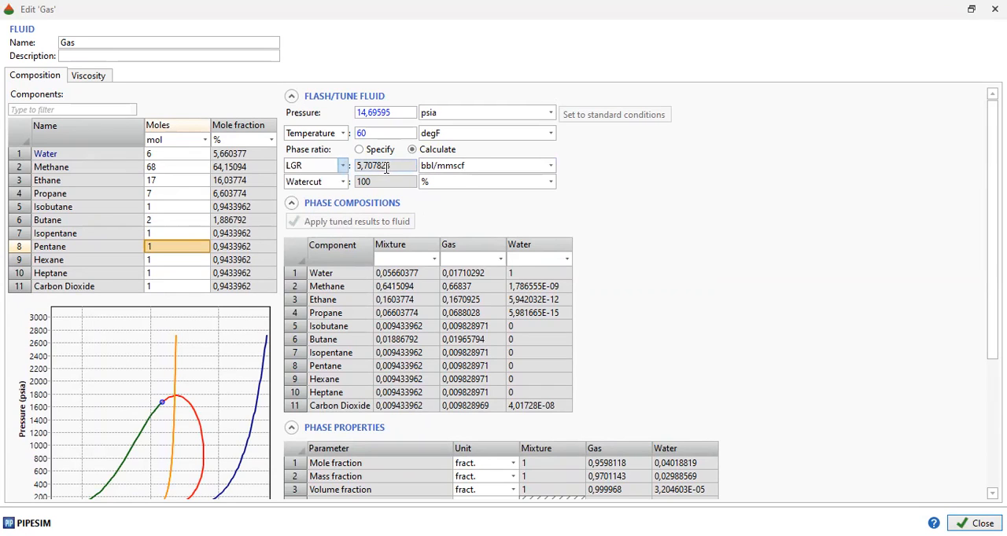
text(5,757823)
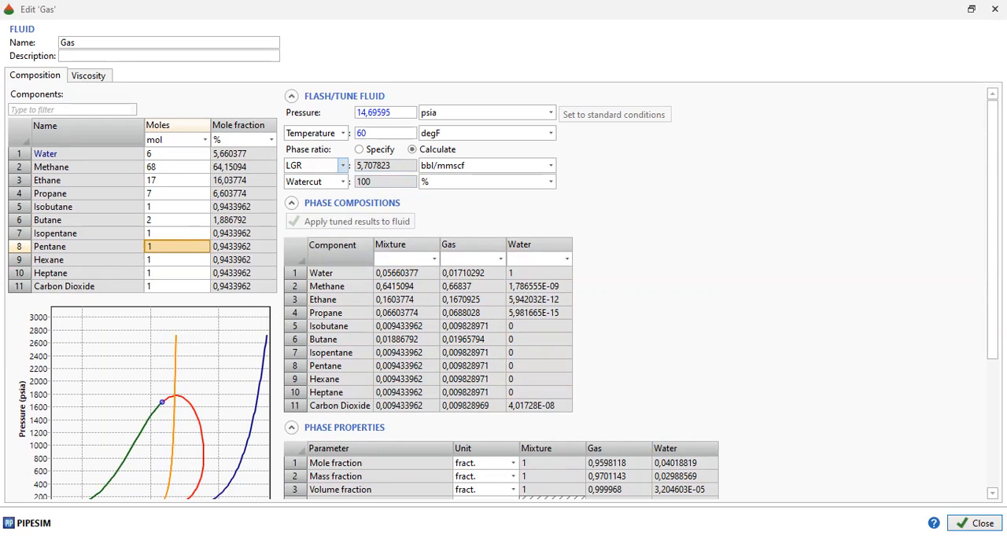
Close the Gas editor and return to the Source dialog's blank Pressure field
scroll(down, 3)
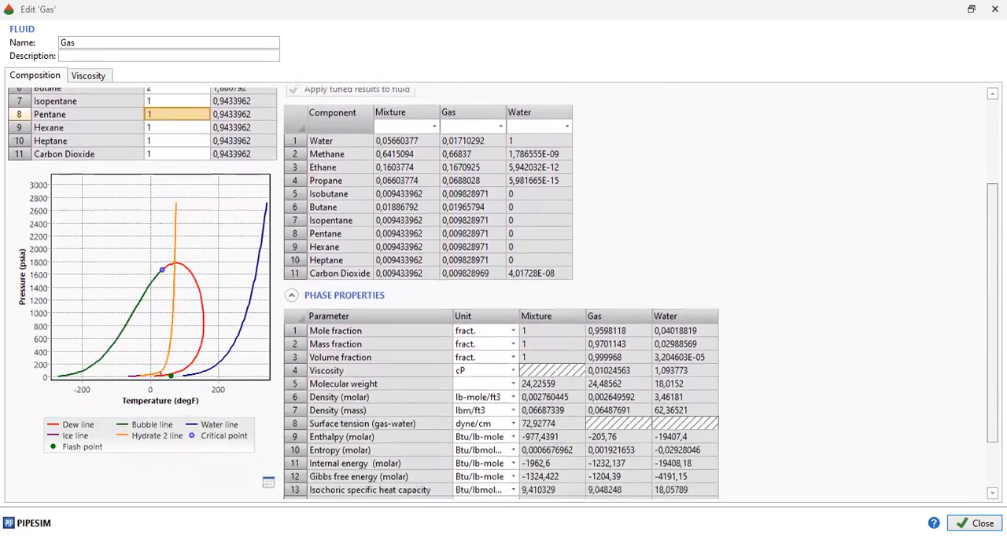
scroll(down, 3)
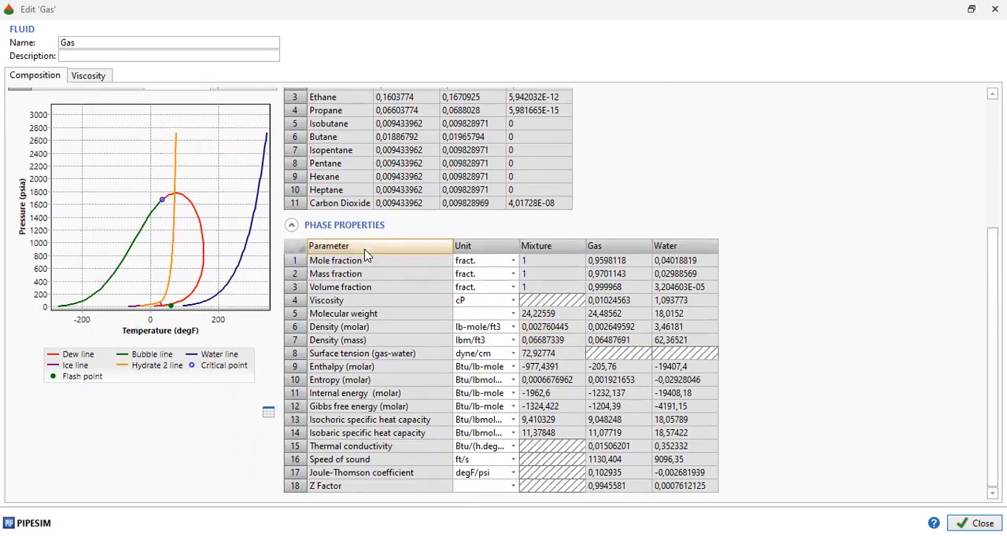
mouse_move(380, 306)
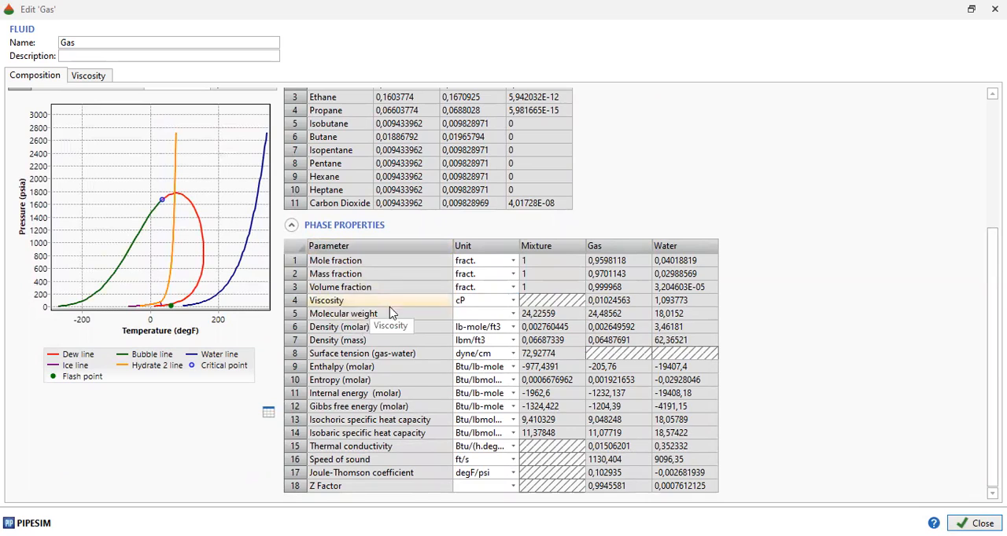
mouse_move(403, 328)
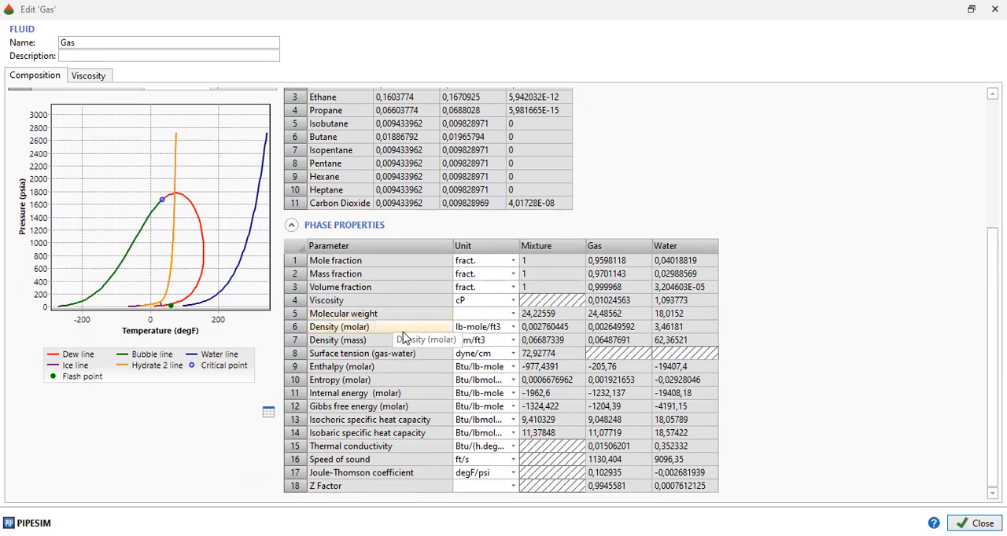
mouse_move(401, 367)
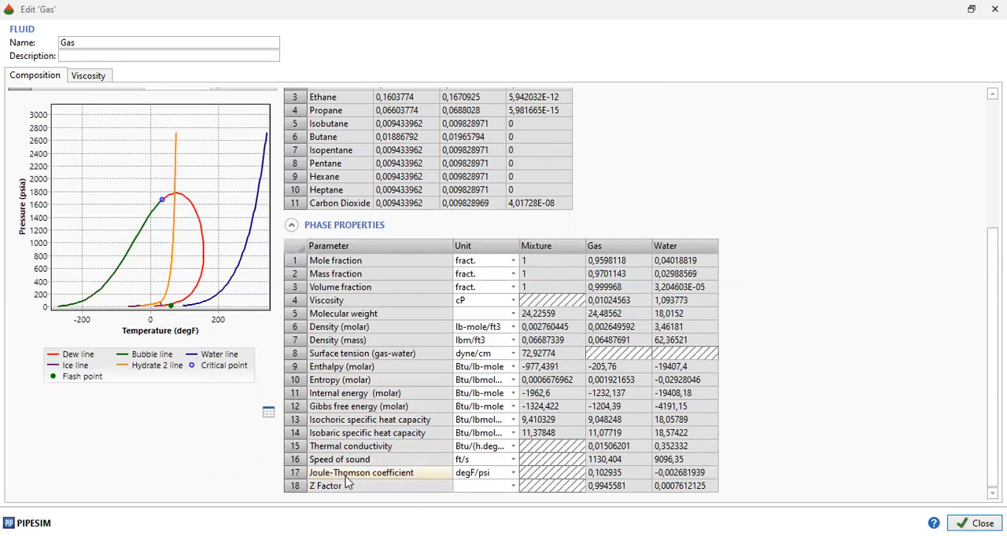
mouse_move(407, 478)
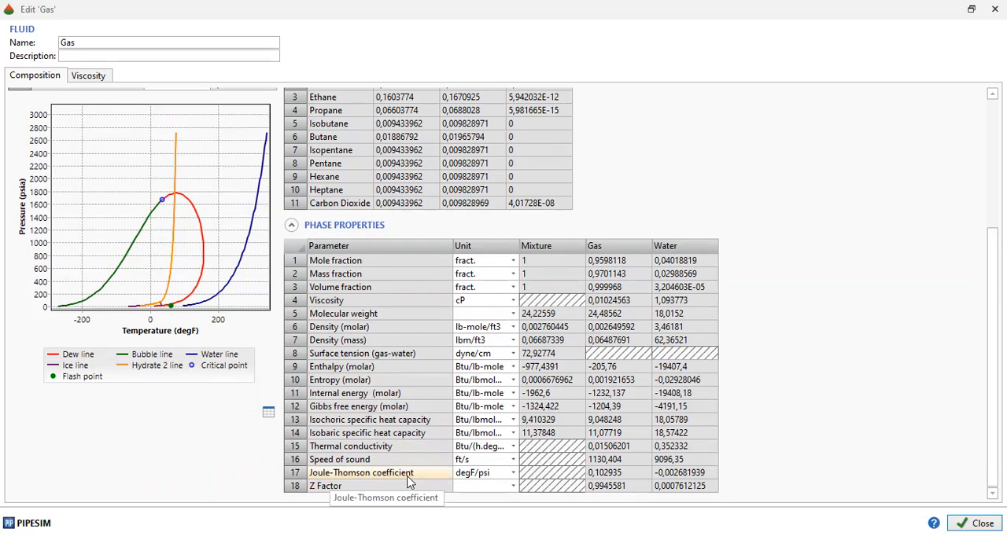
mouse_move(443, 484)
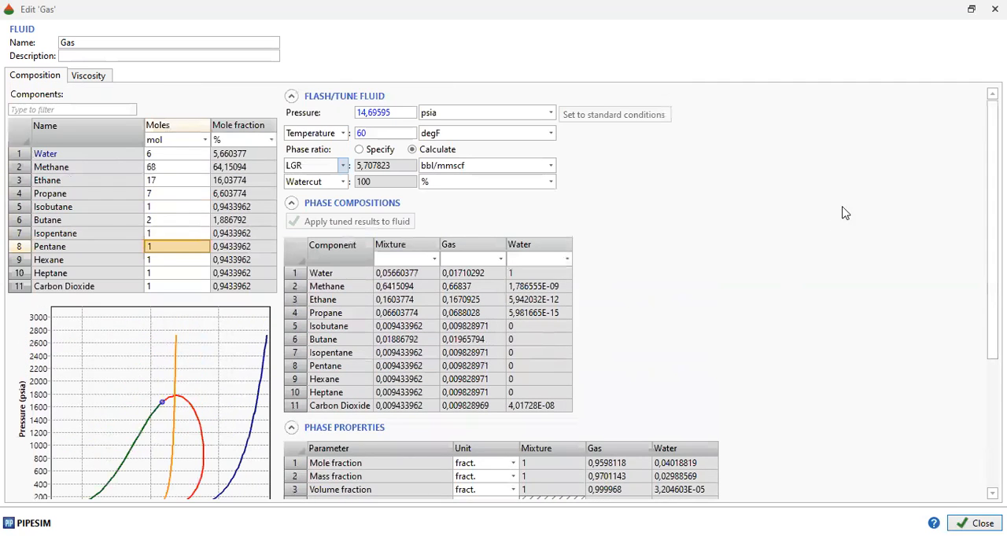
click(982, 522)
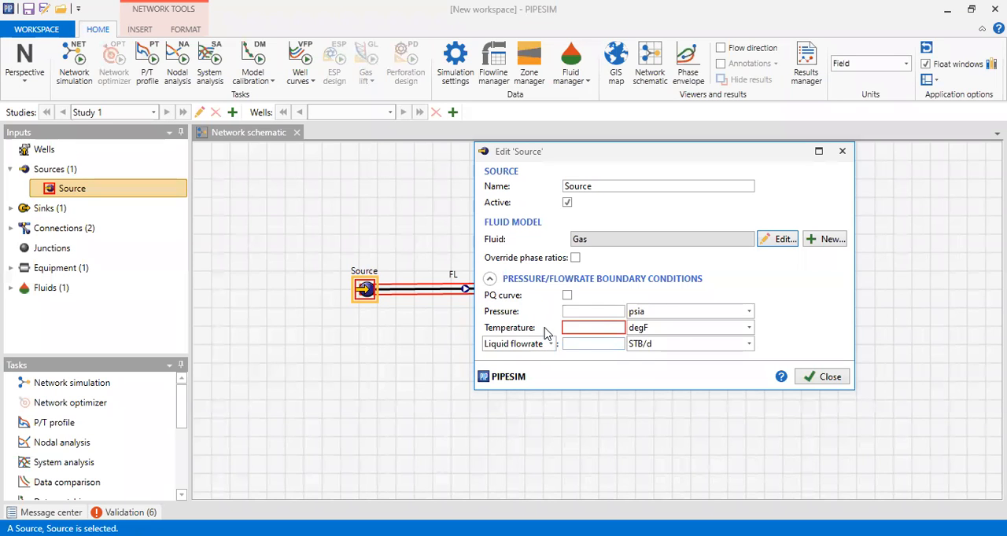
click(593, 312)
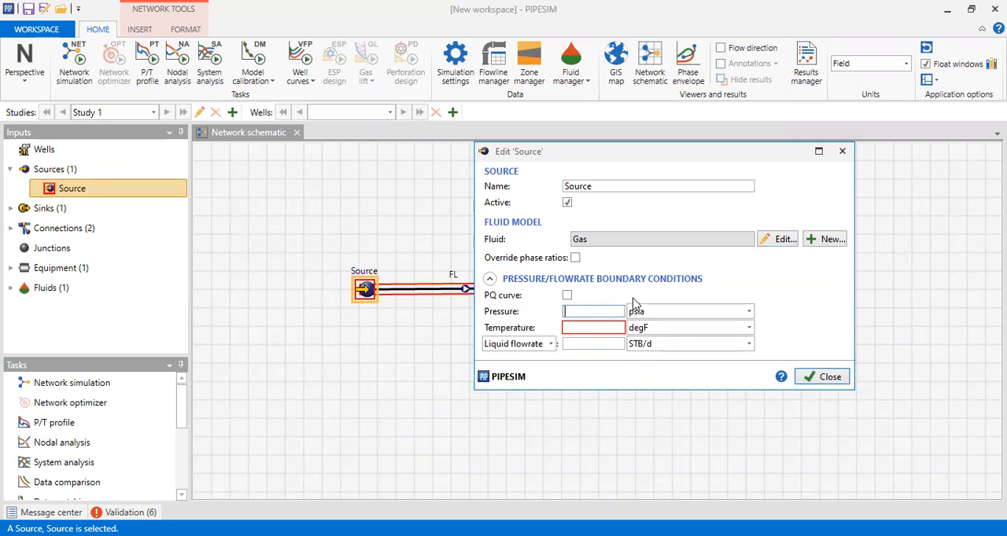
mouse_move(667, 309)
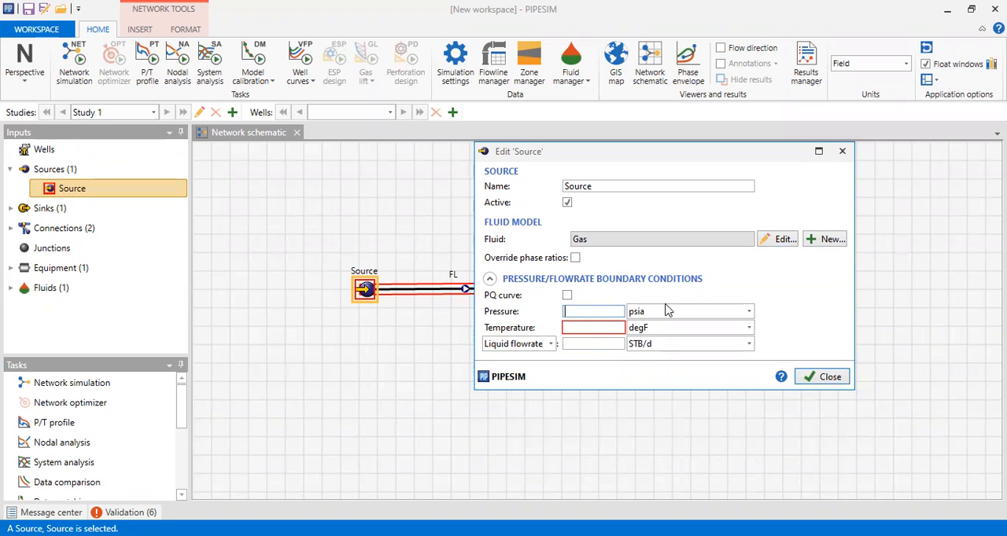